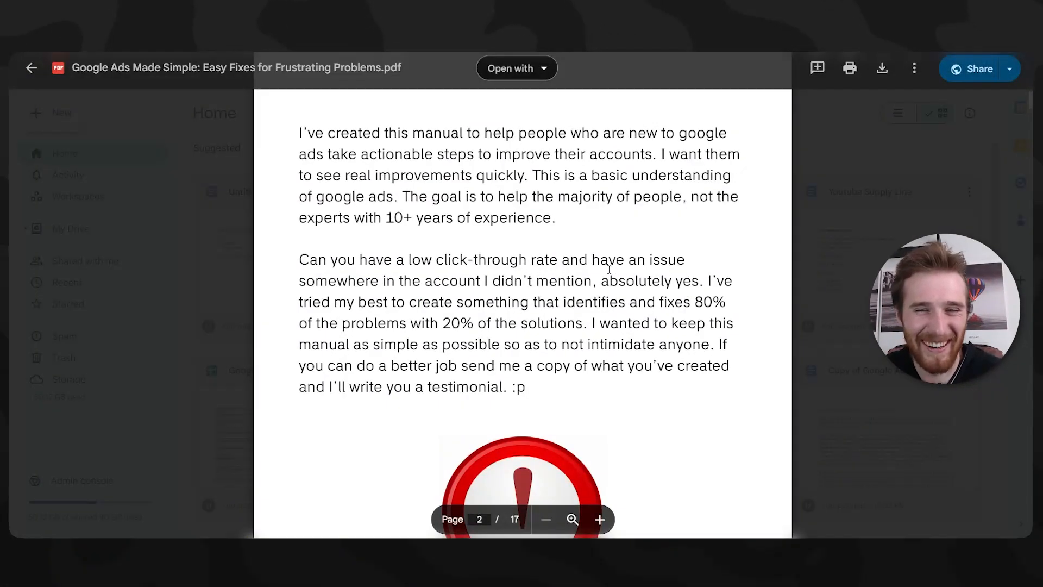
# Step: Check the Appearance menu and bring up the Sales LP campaign overview (87 clicks, $342 cost, 4.60% conv. rate)
pyautogui.moveTo(413, 132); pyautogui.dragTo(624, 132)
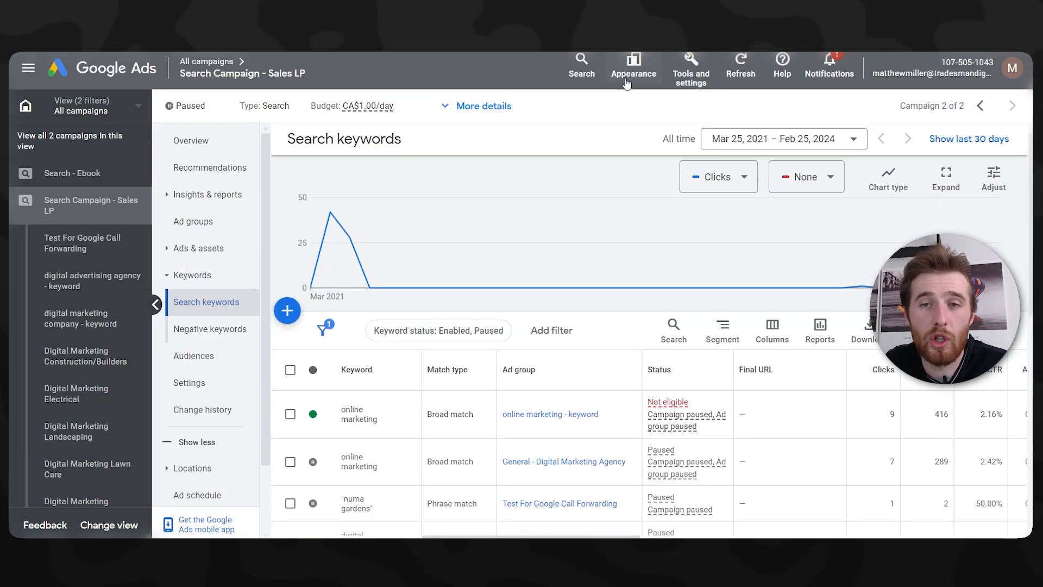
pyautogui.click(632, 65)
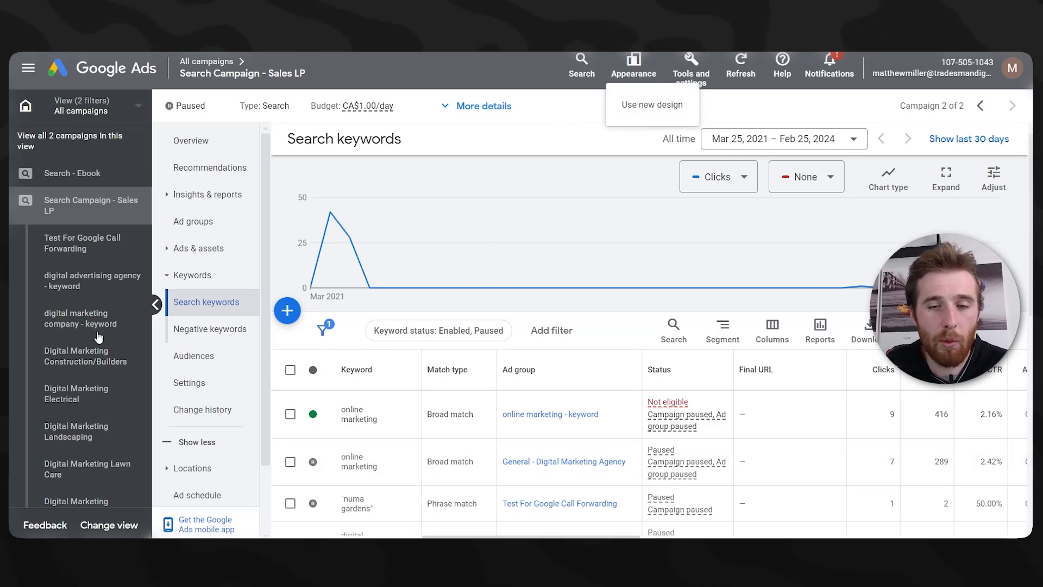
pyautogui.scroll(-3)
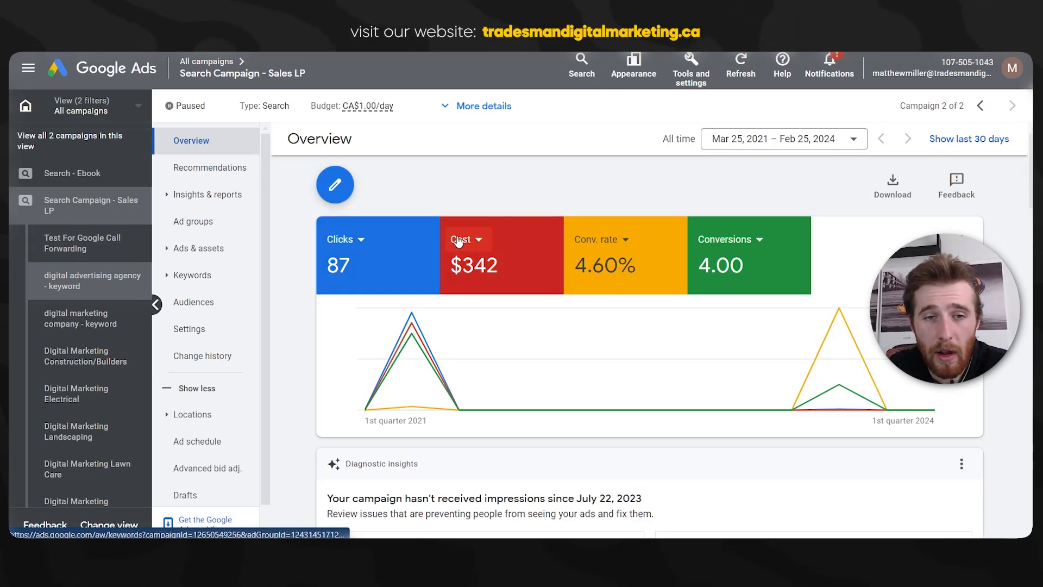
# Step: Swap the Clicks card for Avg. CPC ($3.93) and bring up Tools and settings
pyautogui.click(345, 239)
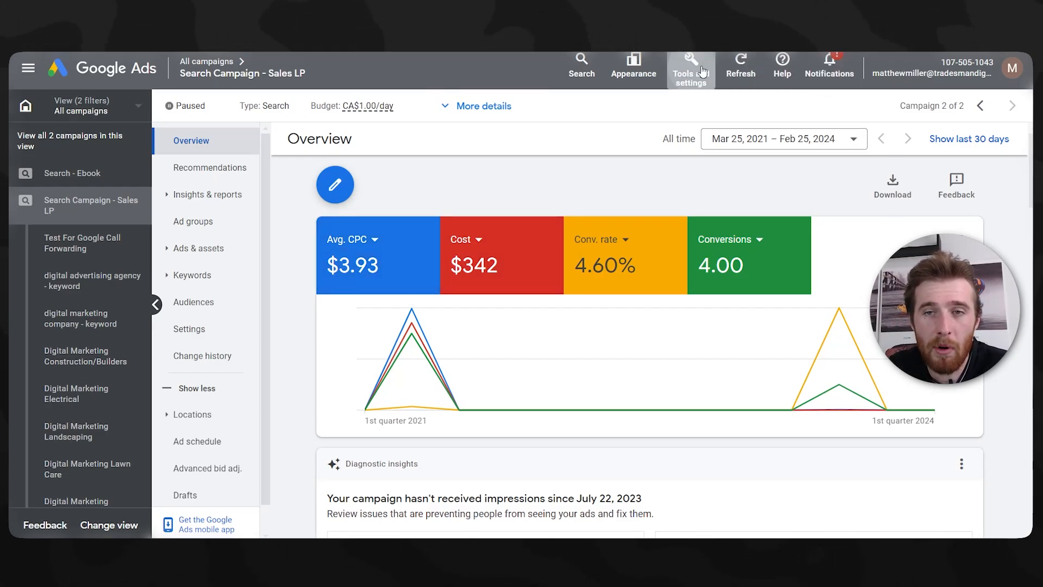
pyautogui.click(690, 66)
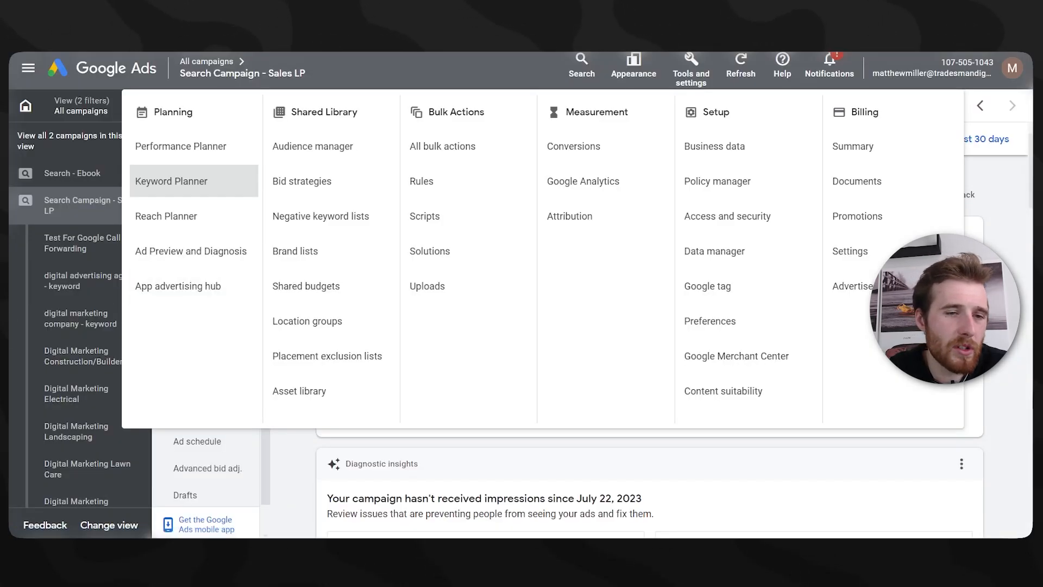
# Step: Start a Keyword Planner search with 'digital advertising' as the seed keyword
pyautogui.click(171, 181)
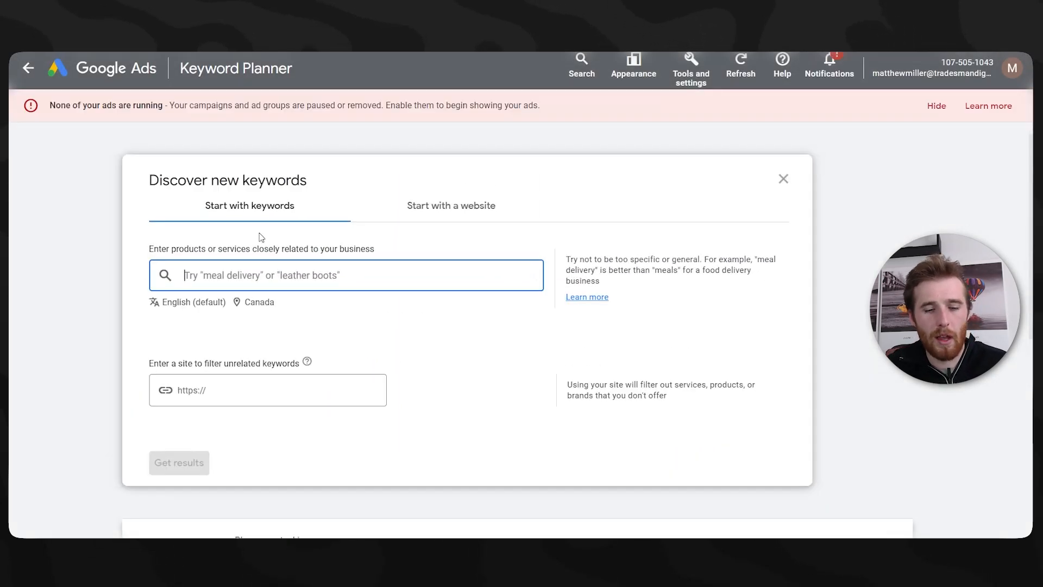
pyautogui.write('digital adverti')
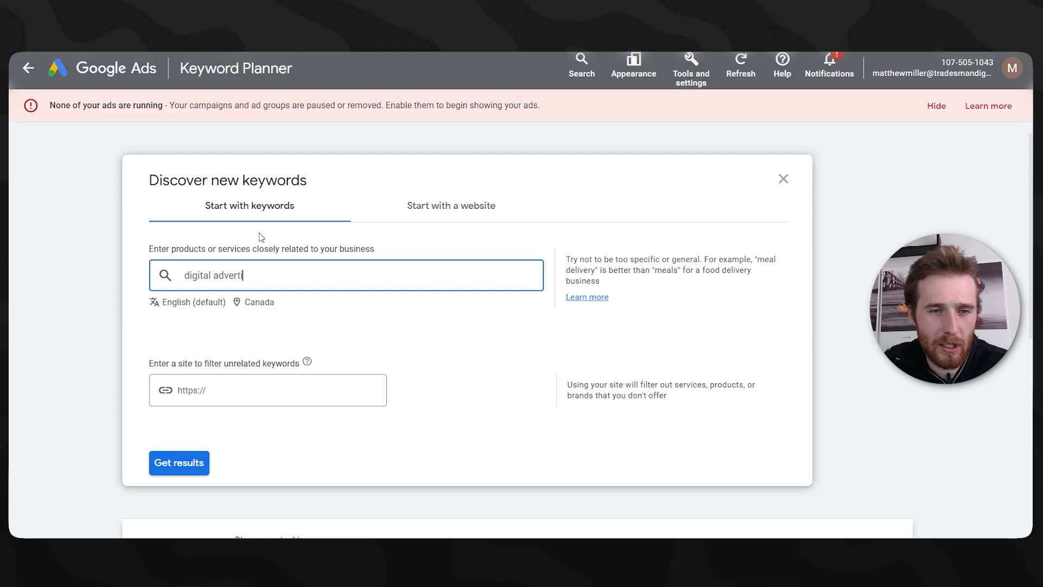
pyautogui.press('enter')
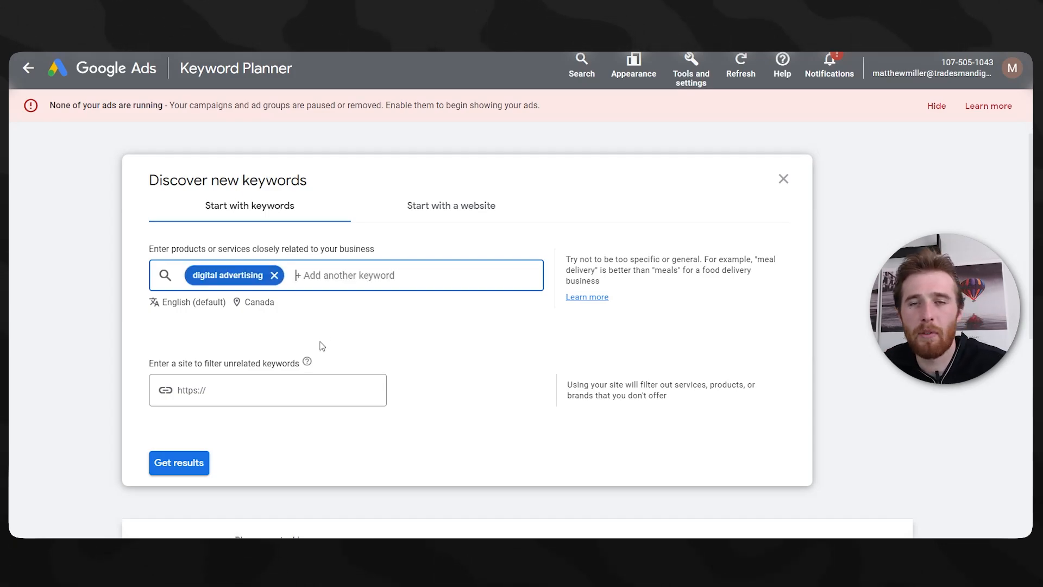
pyautogui.moveTo(246, 307)
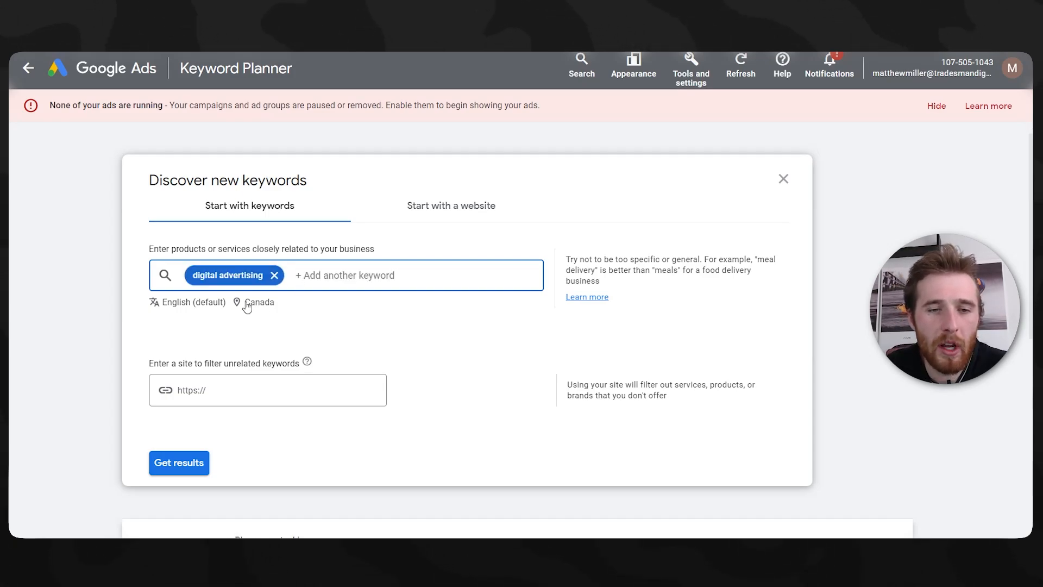
# Step: Add Hamilton, Ontario as a target location and get the 931 keyword ideas
pyautogui.click(256, 302)
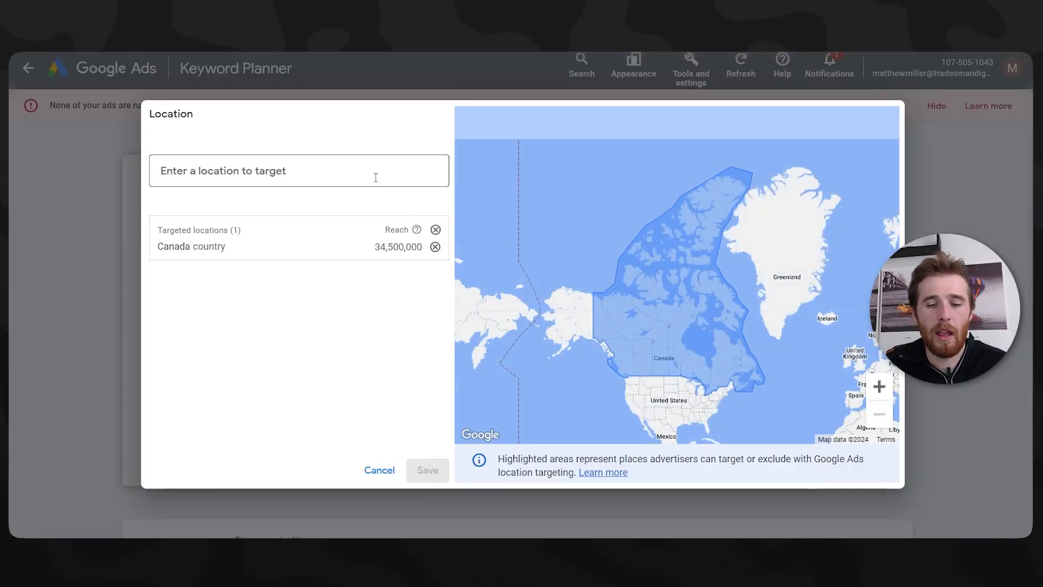
pyautogui.write('hamilot')
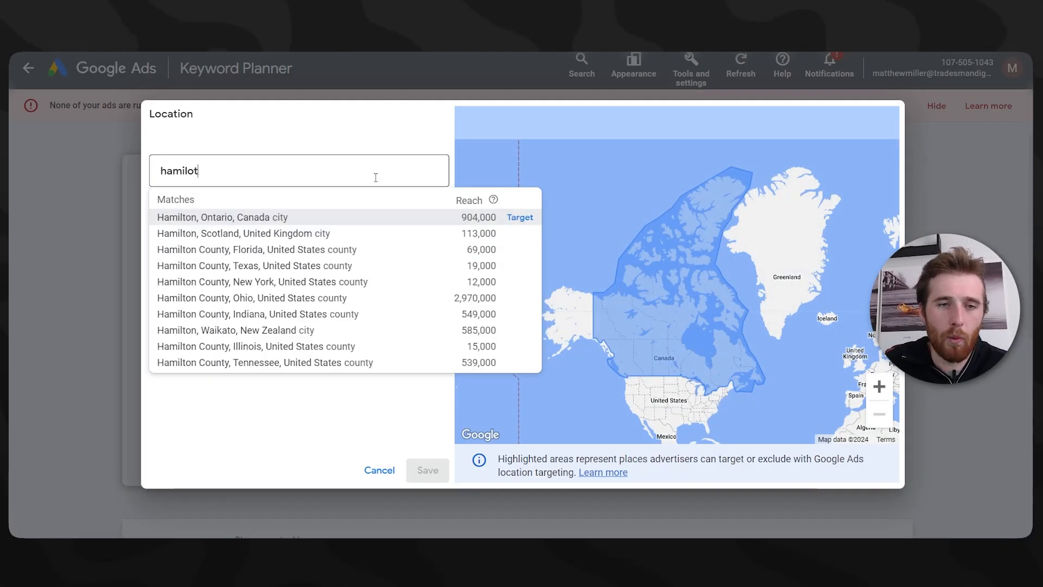
pyautogui.press('Backspace')
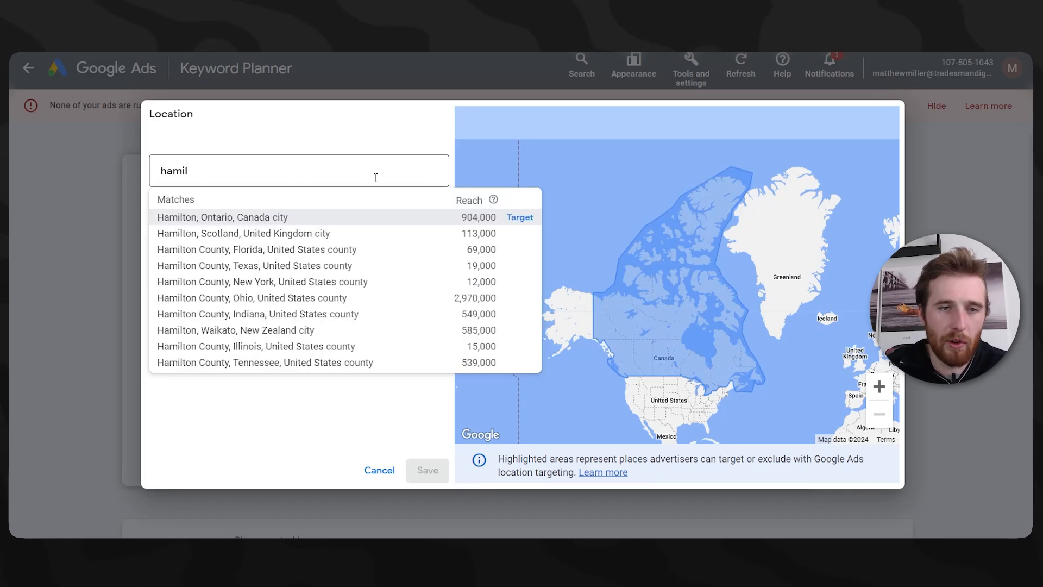
pyautogui.click(427, 470)
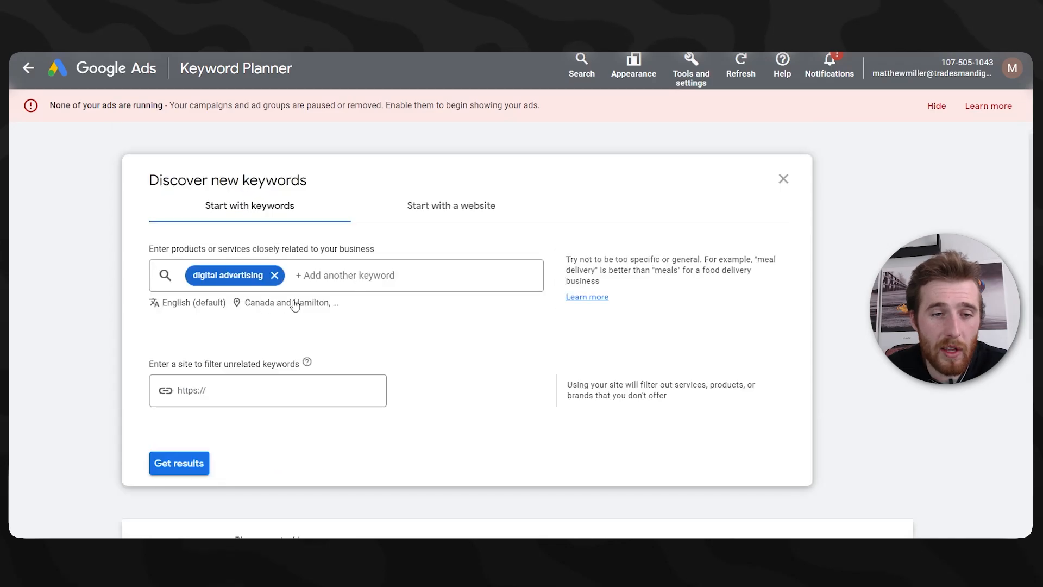
pyautogui.moveTo(402, 464)
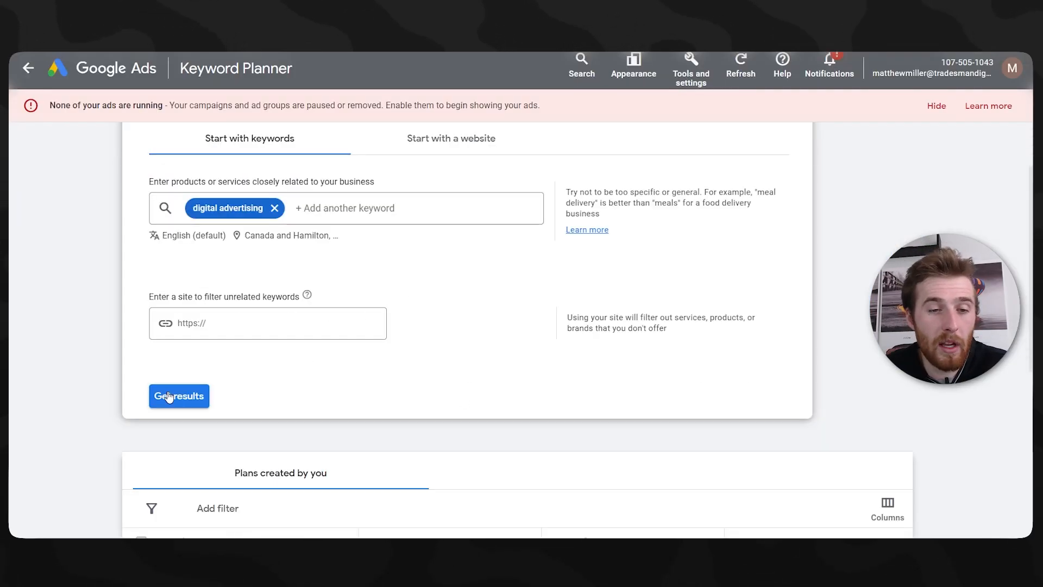
pyautogui.click(178, 396)
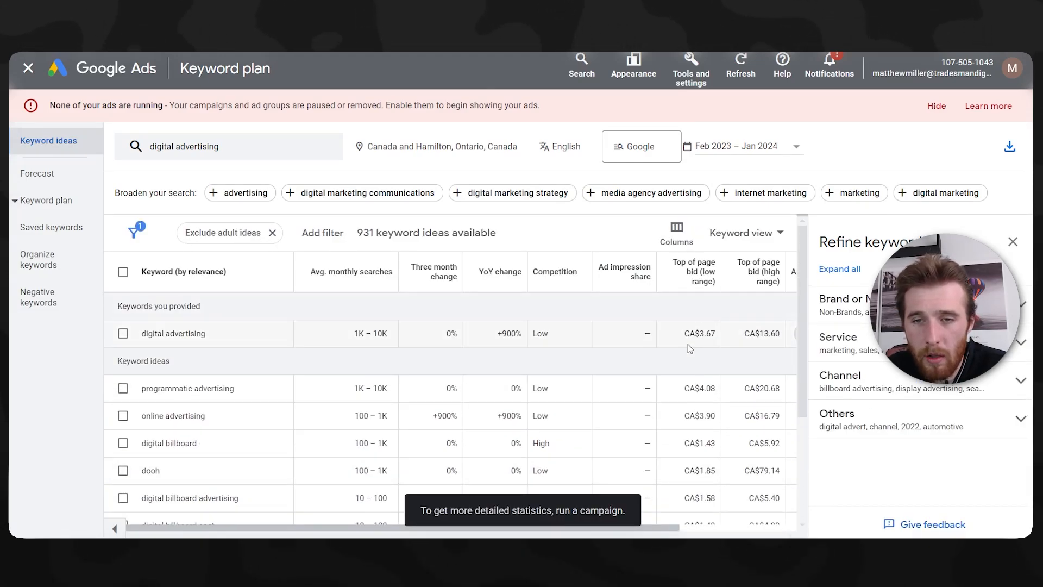
pyautogui.scroll(-3)
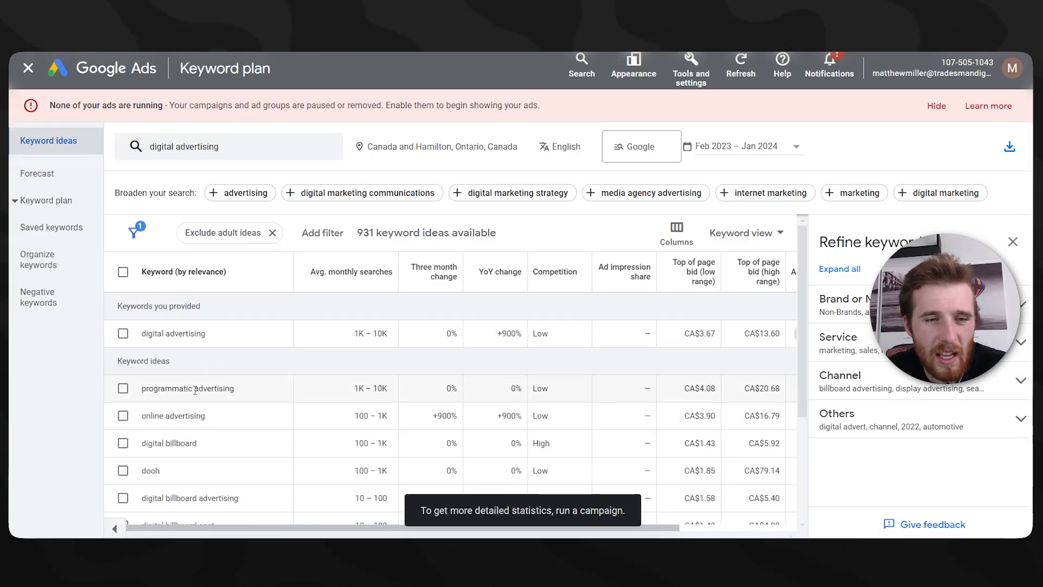
pyautogui.click(122, 334)
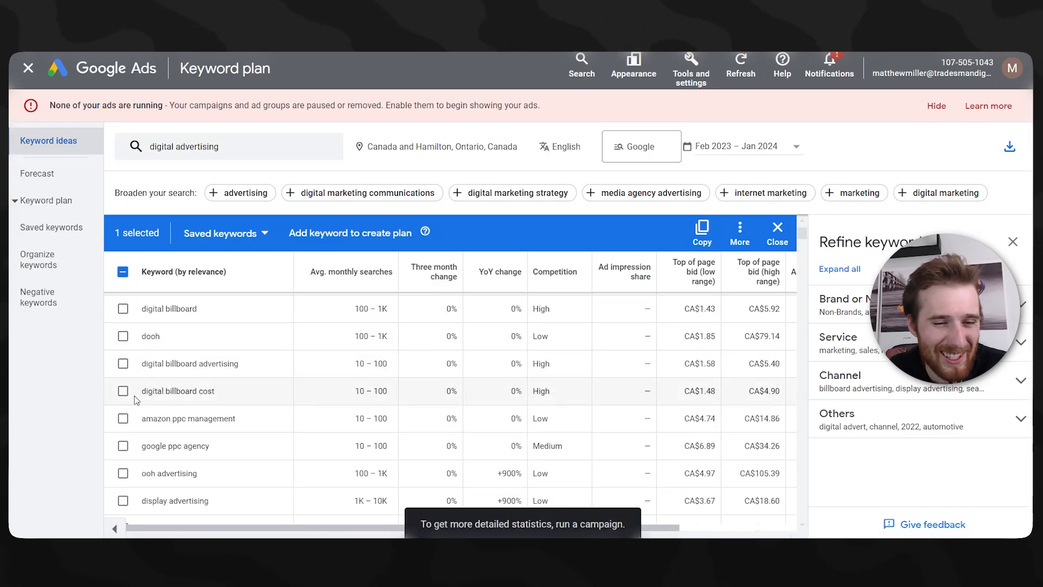
pyautogui.click(123, 434)
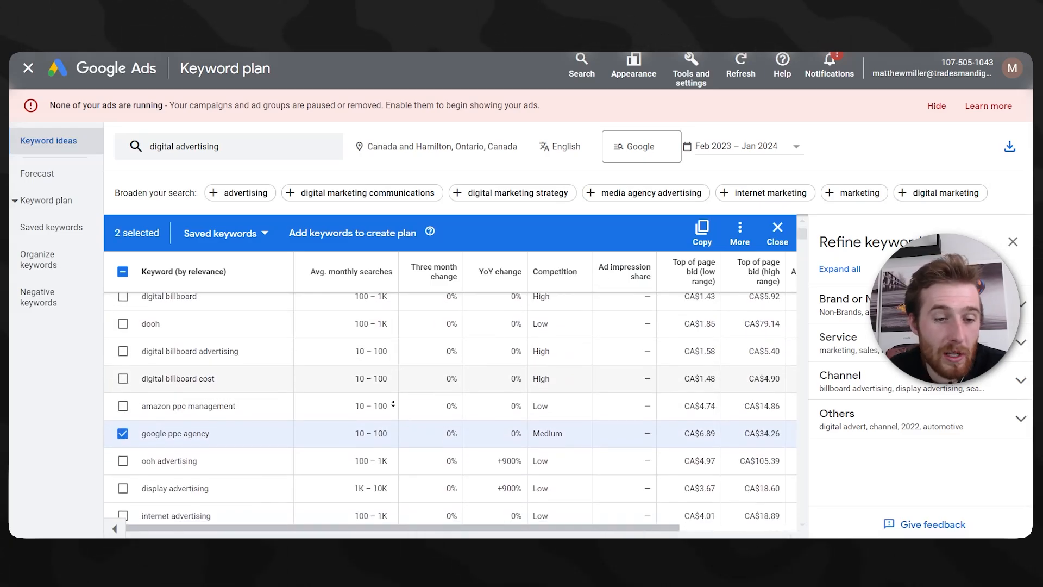
pyautogui.click(123, 420)
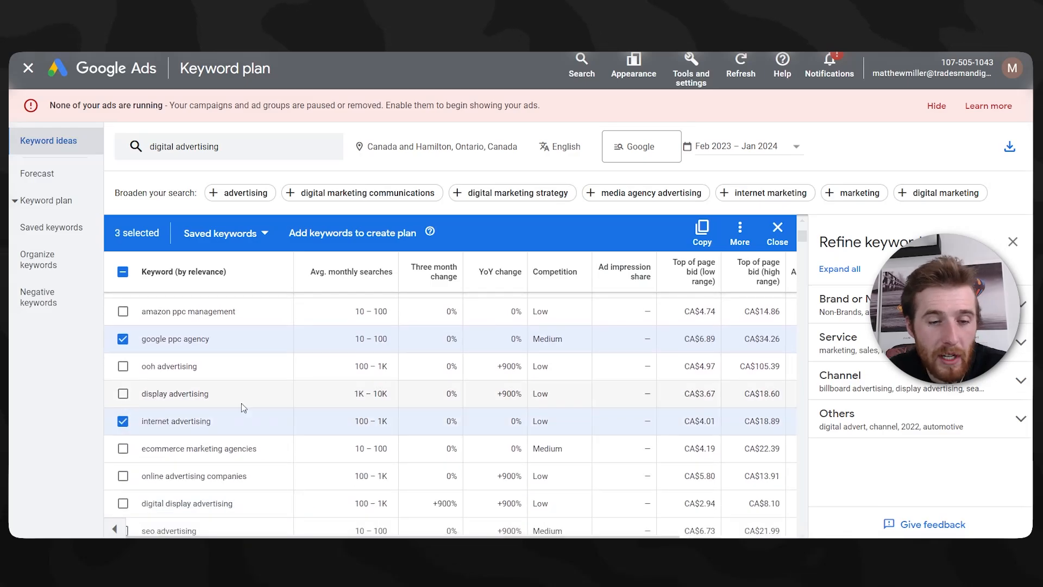
pyautogui.scroll(-3)
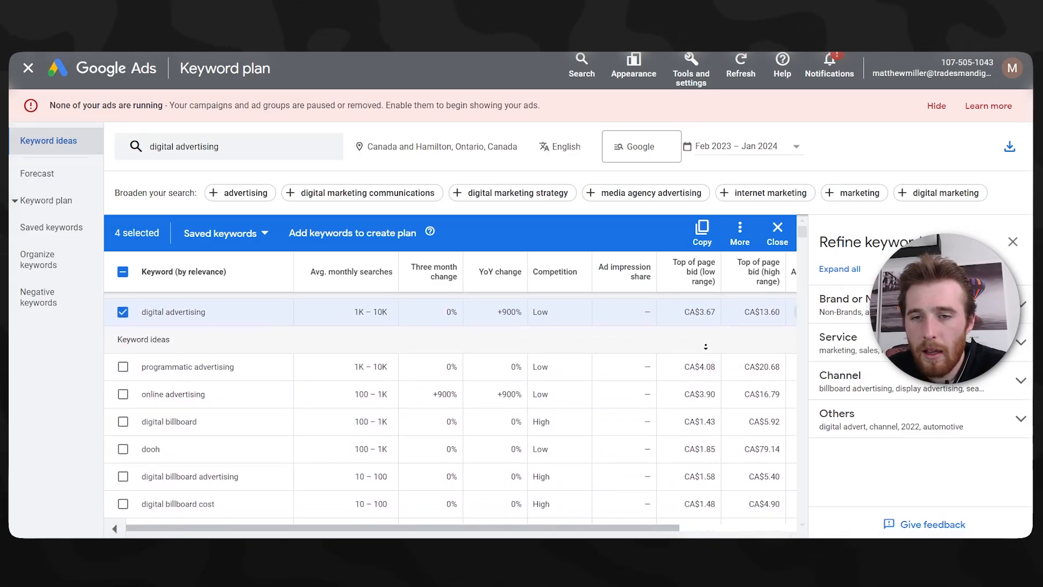
pyautogui.doubleClick(695, 312)
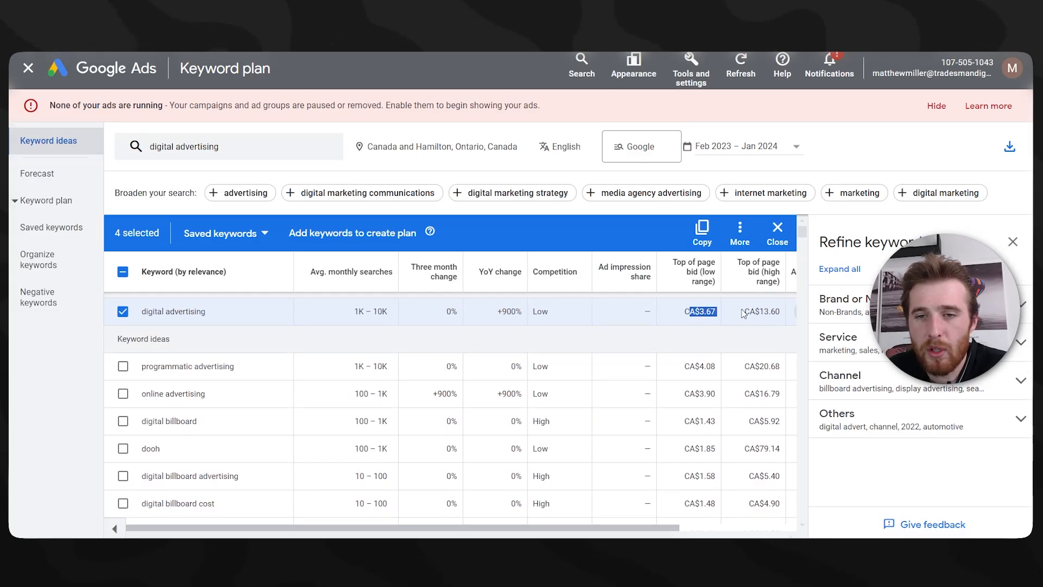
pyautogui.scroll(-3)
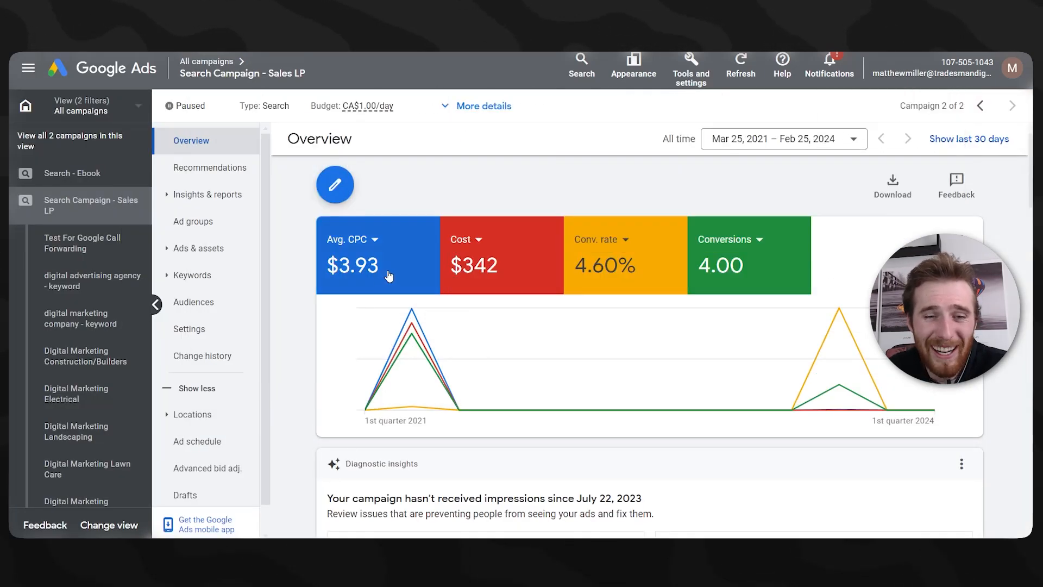
pyautogui.moveTo(389, 275)
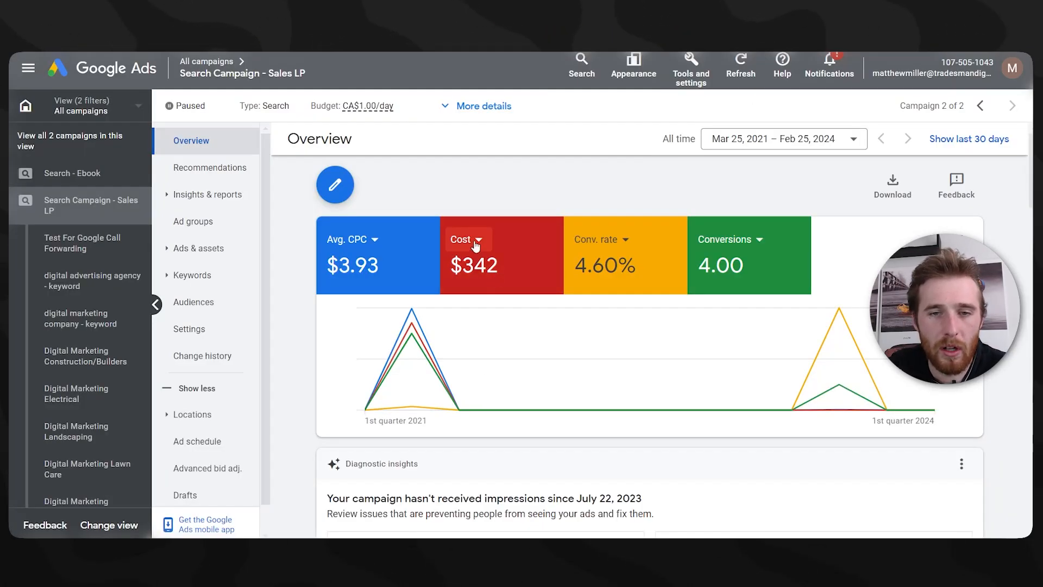
# Step: Replace the Cost metric card with CTR from the Performance list
pyautogui.click(473, 241)
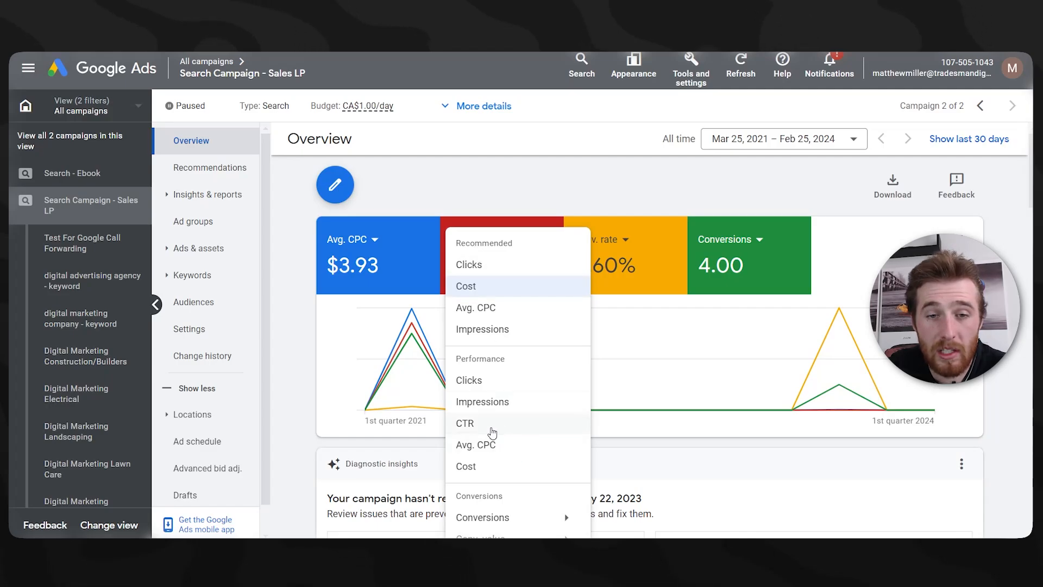
pyautogui.click(465, 422)
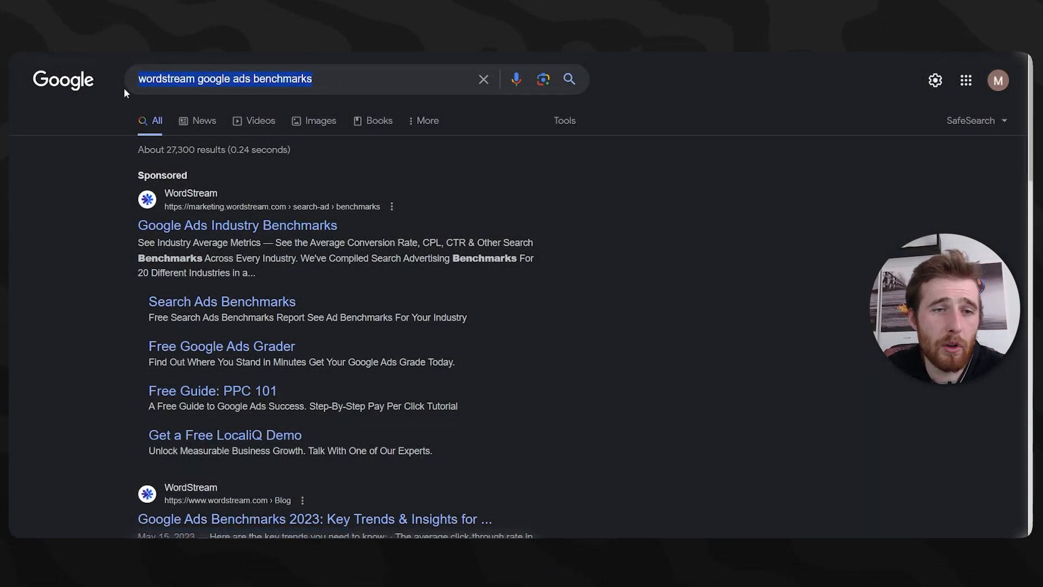
# Step: Open WordStream's Google Ads benchmarks article and scroll to the average click-through rate by industry chart
pyautogui.scroll(-3)
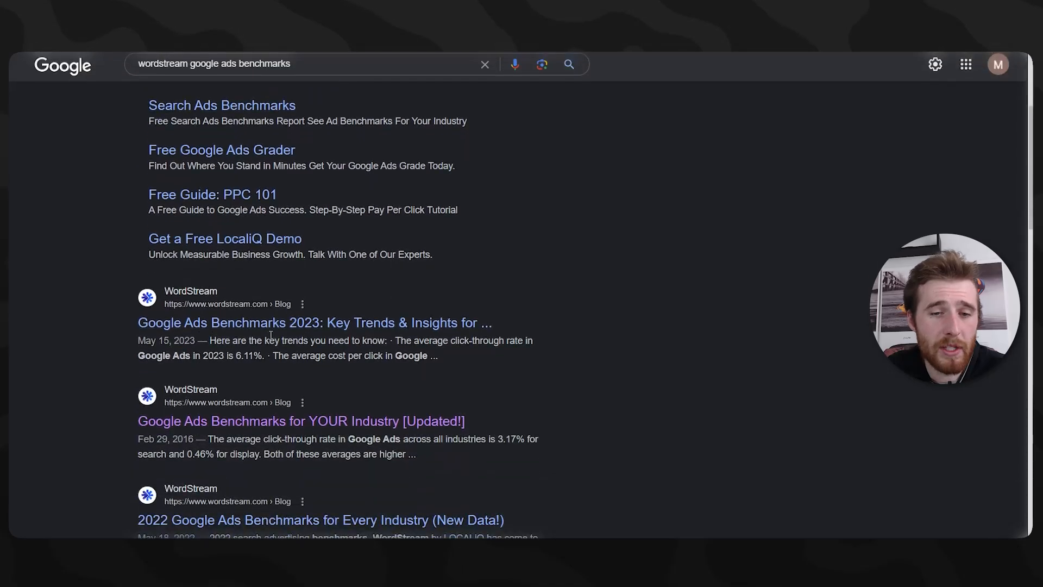
pyautogui.click(301, 421)
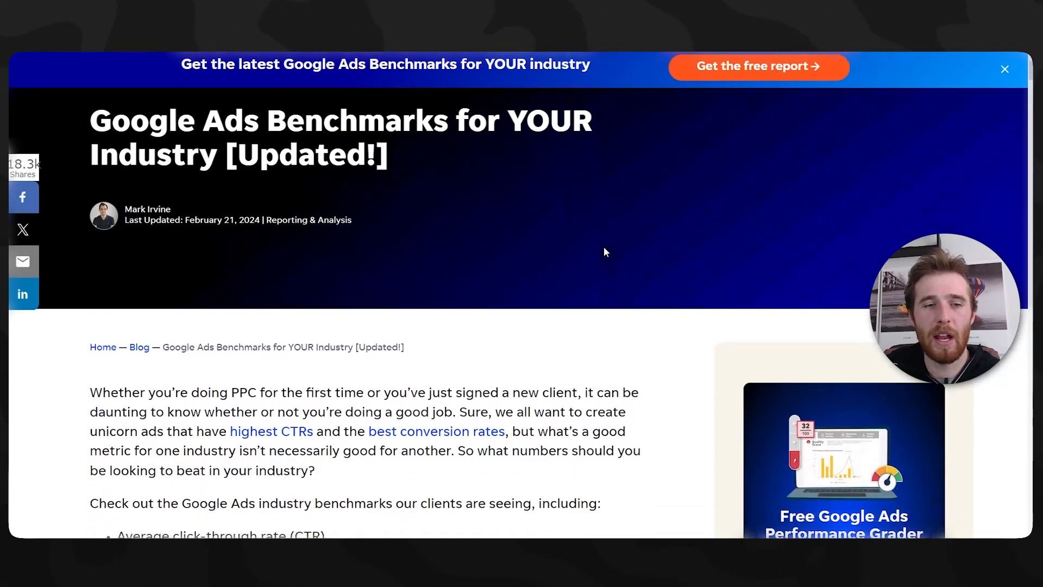
pyautogui.scroll(-3)
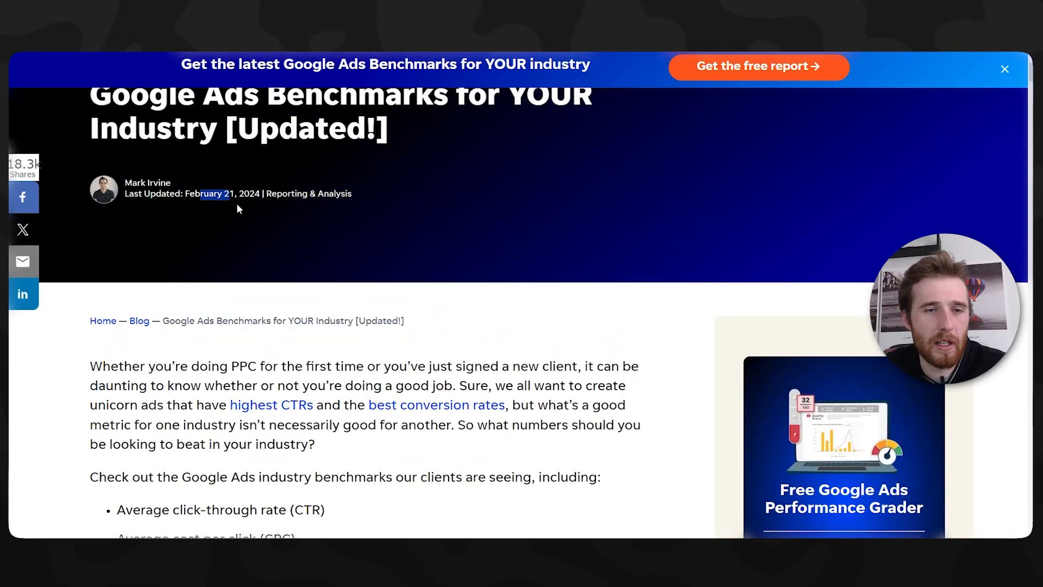
pyautogui.scroll(-3)
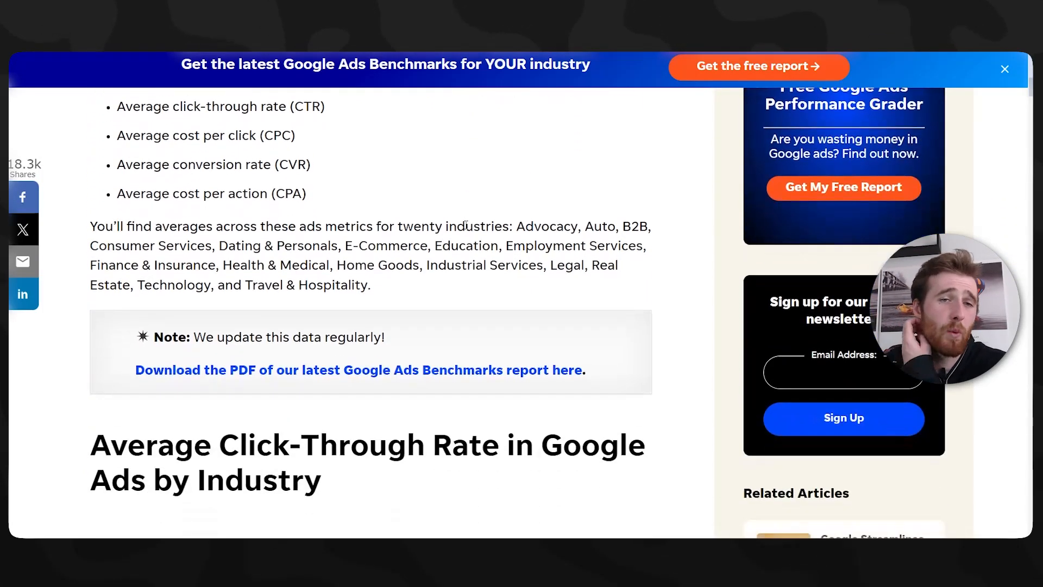
pyautogui.scroll(-3)
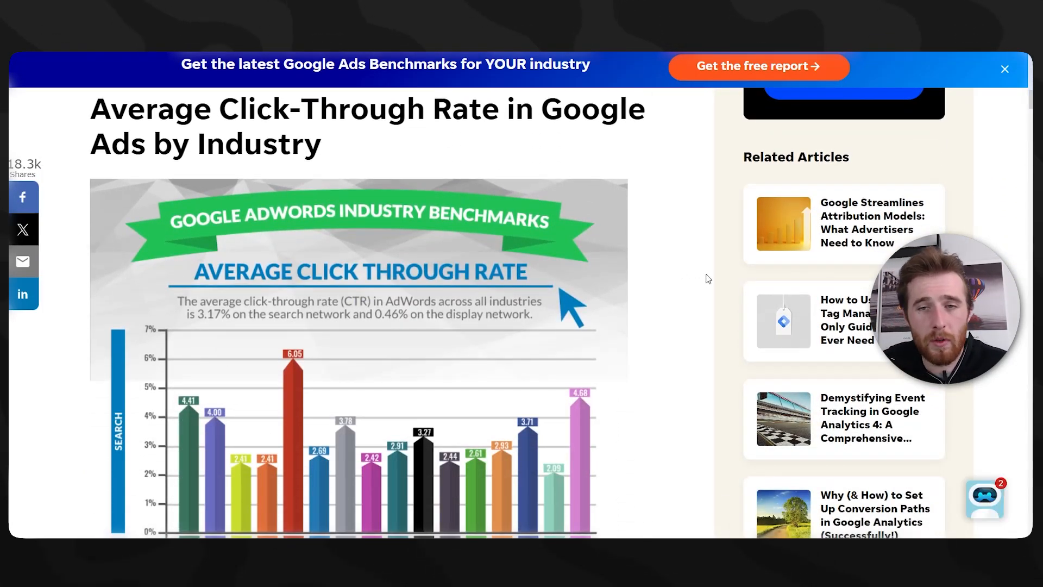
pyautogui.scroll(-3)
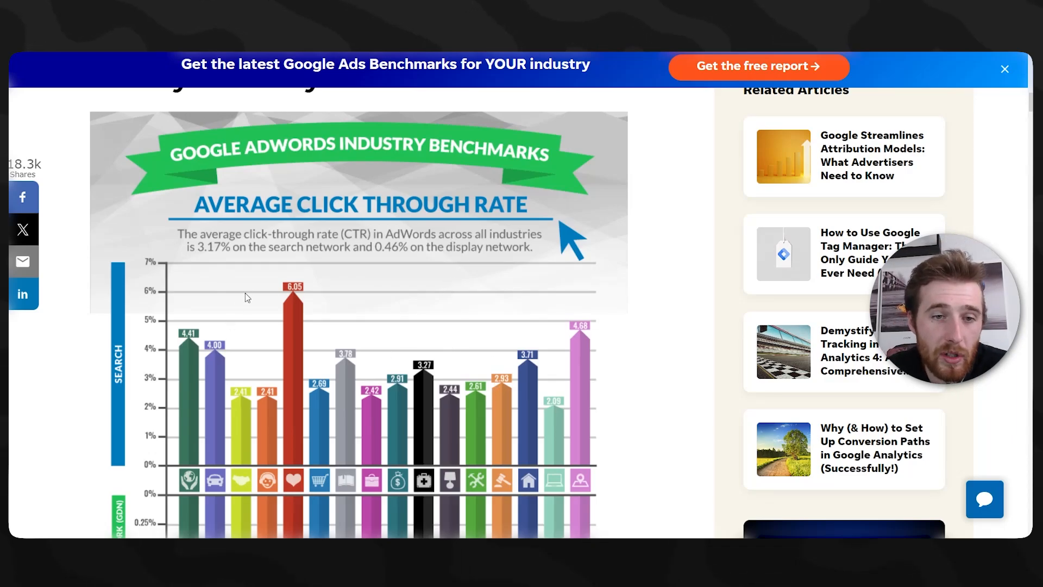
pyautogui.scroll(-3)
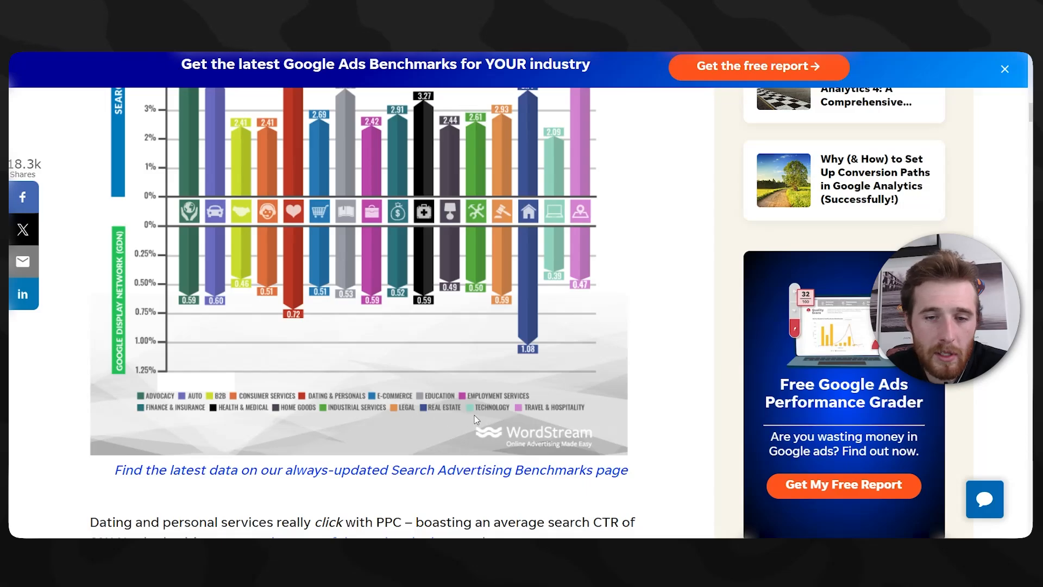
pyautogui.scroll(-3)
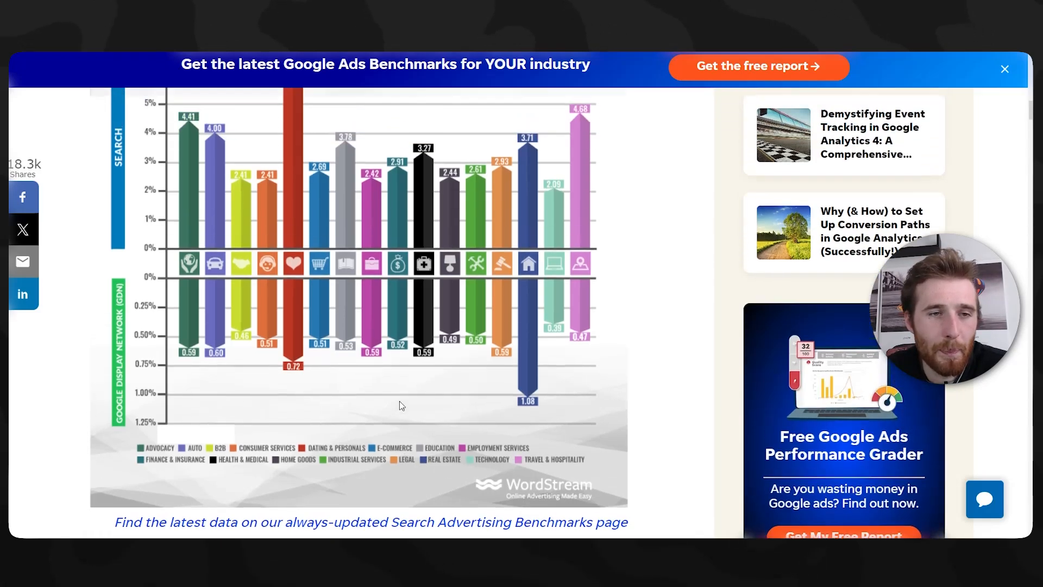
pyautogui.scroll(-3)
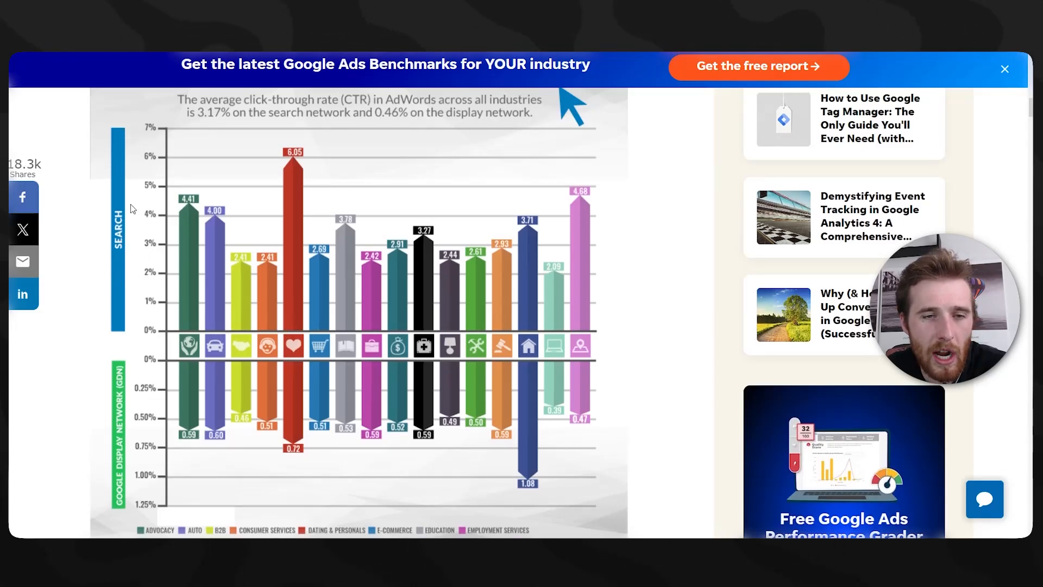
pyautogui.moveTo(199, 416)
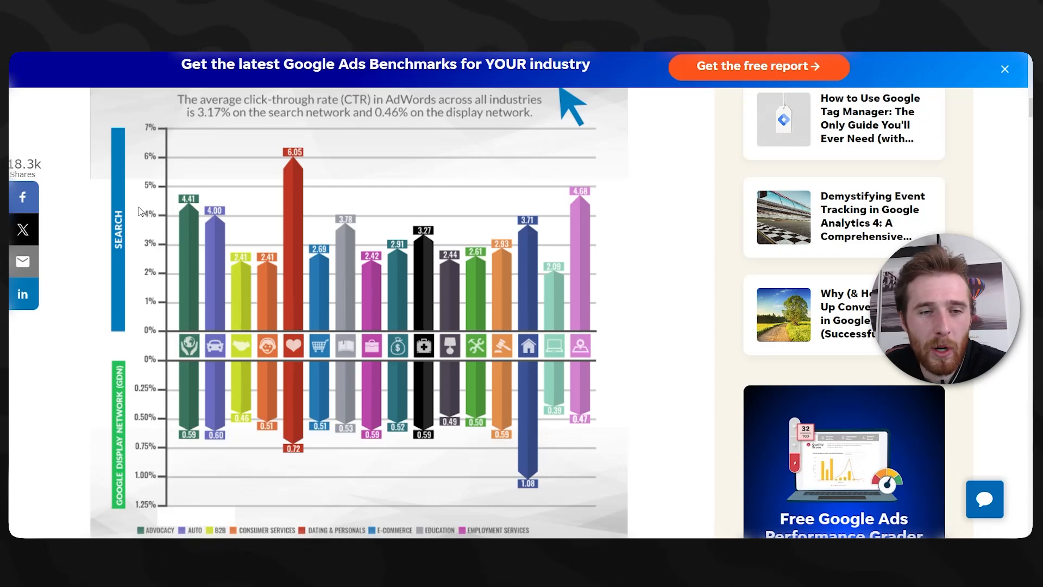
pyautogui.scroll(-3)
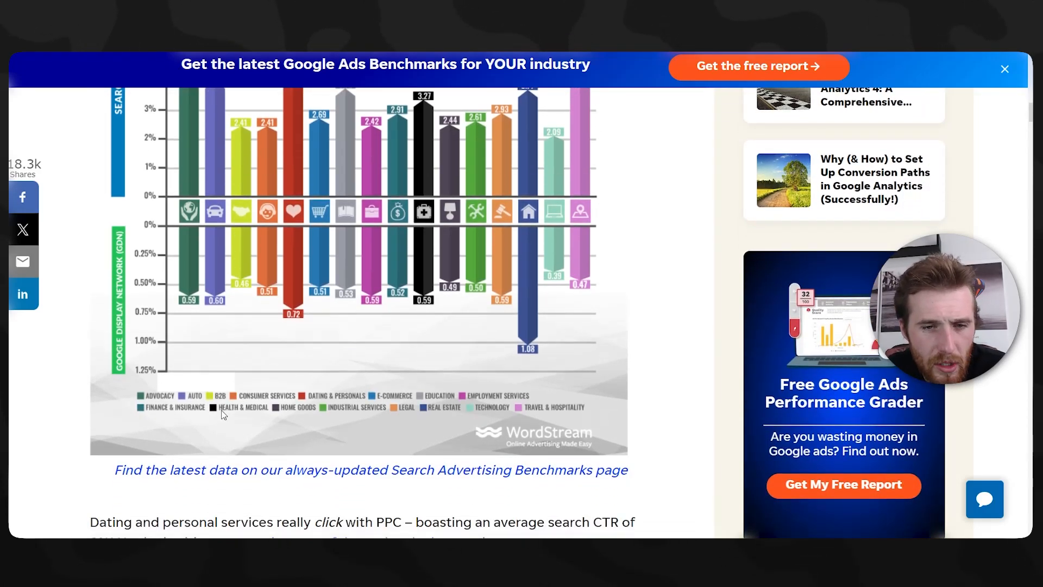
pyautogui.moveTo(439, 420)
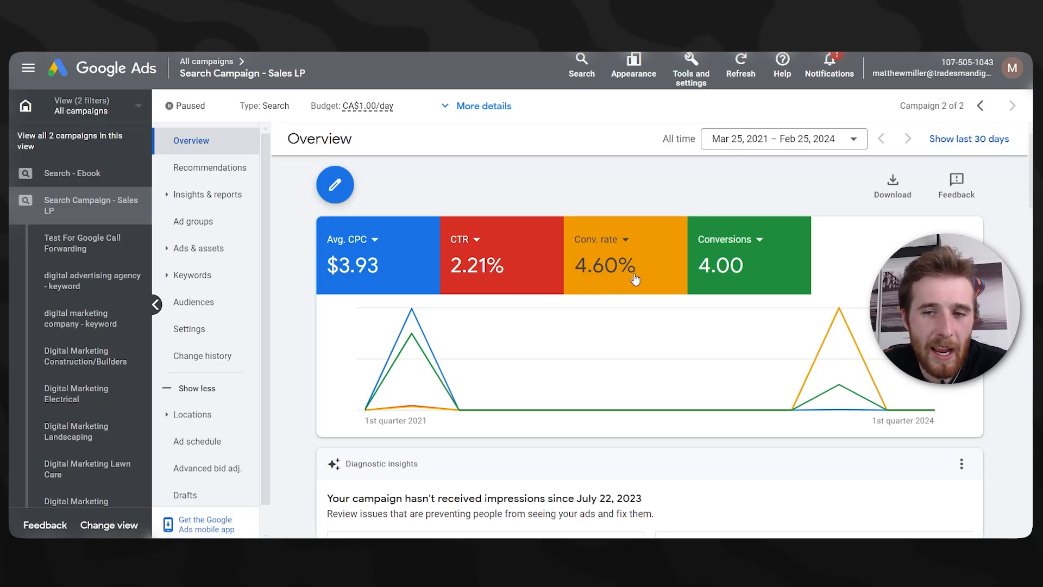
pyautogui.moveTo(634, 279)
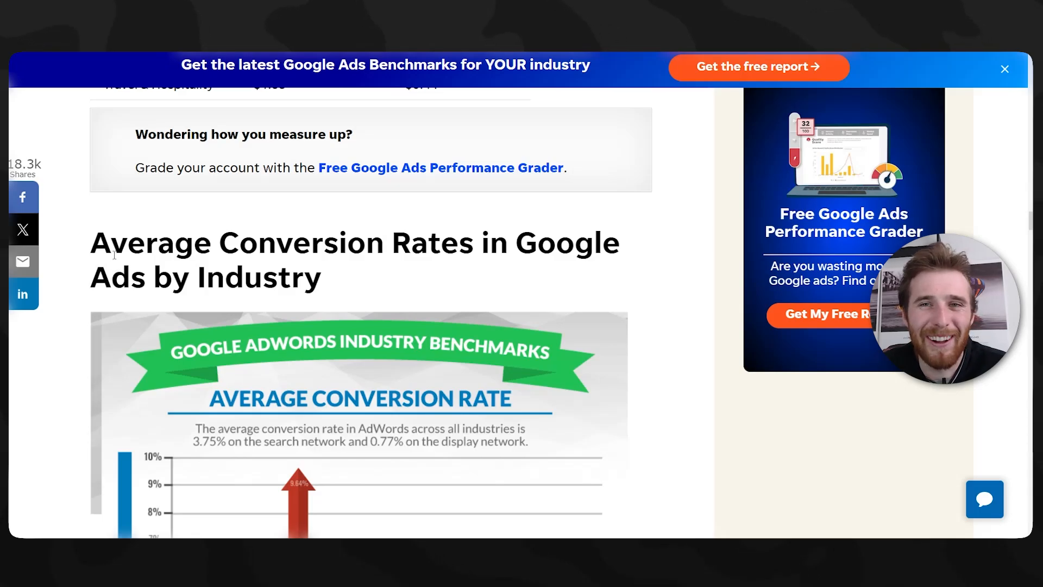
# Step: Scroll past the search conversion chart to the display network rates and commentary, then back up
pyautogui.scroll(-3)
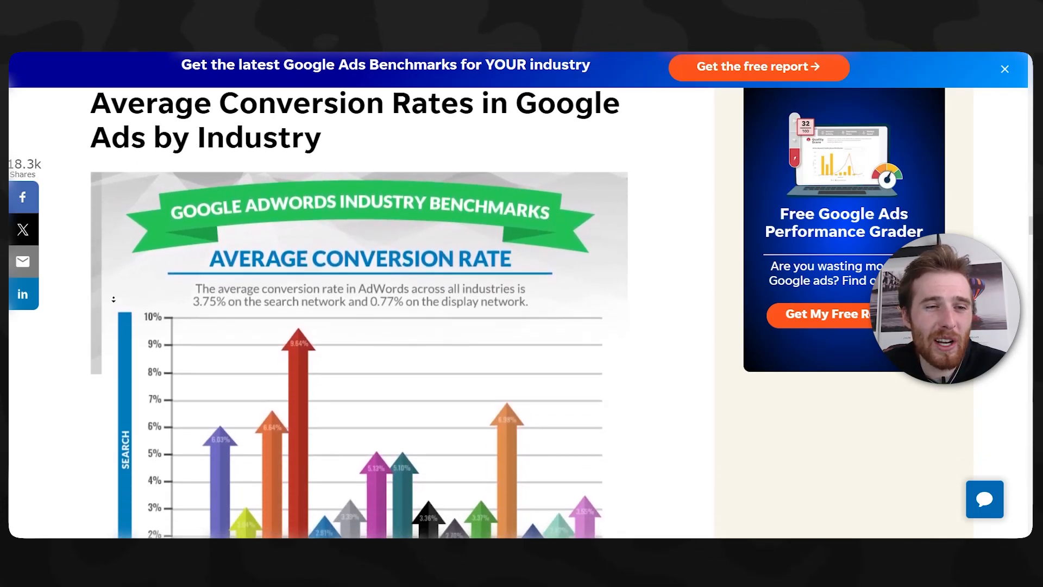
pyautogui.scroll(-3)
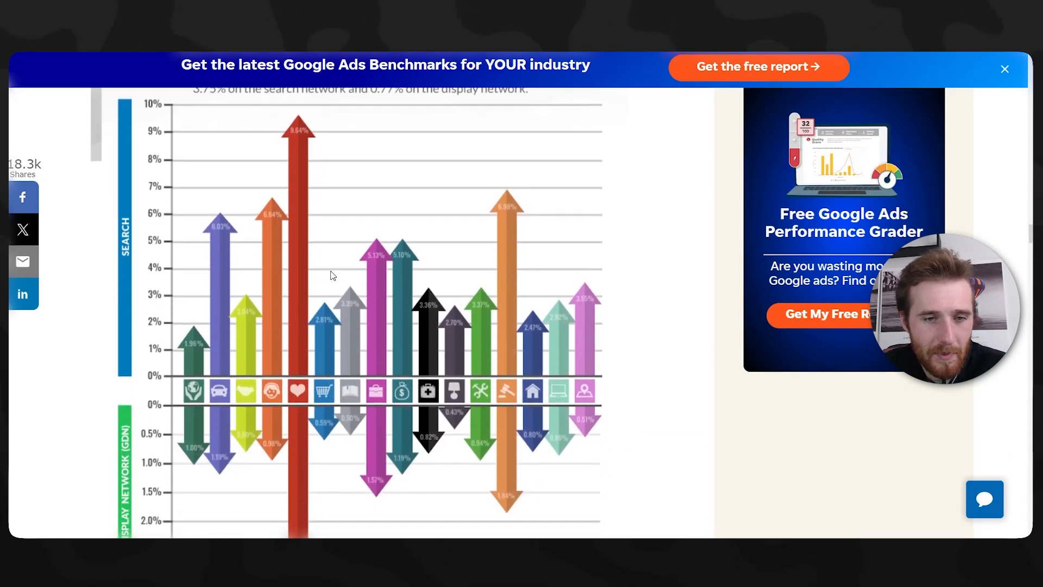
pyautogui.scroll(-3)
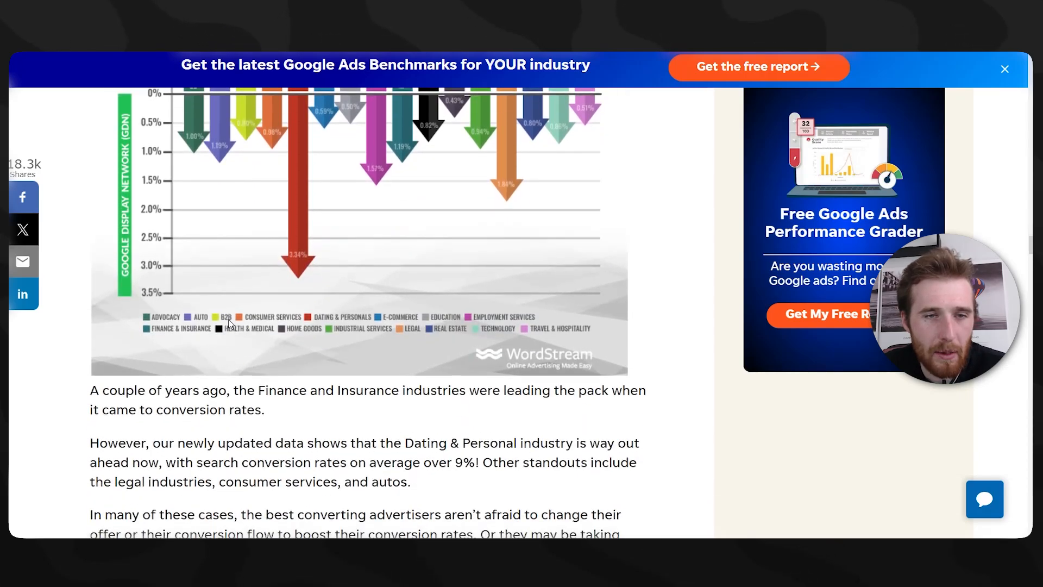
pyautogui.scroll(3)
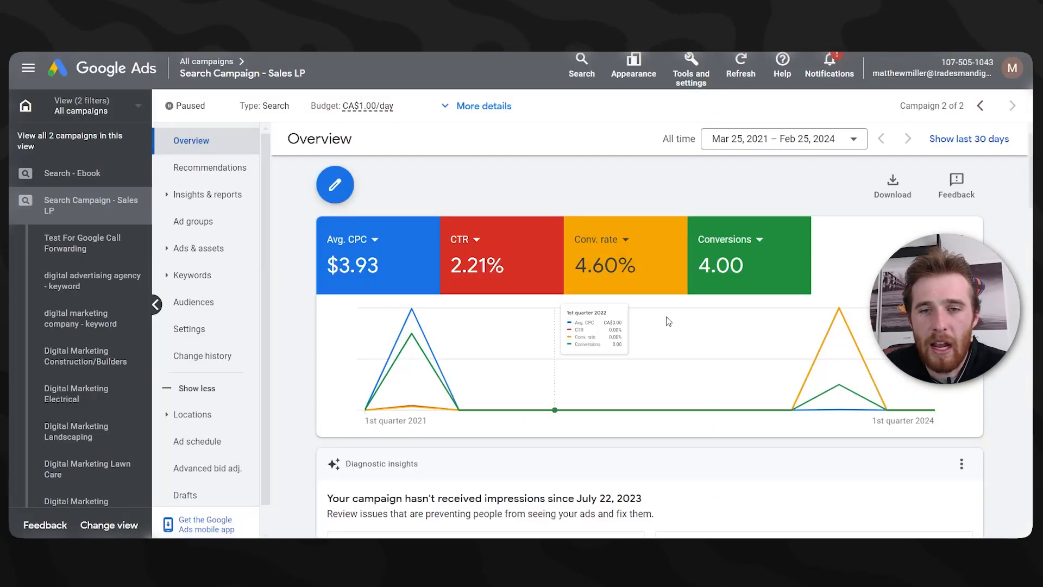
pyautogui.moveTo(599, 188)
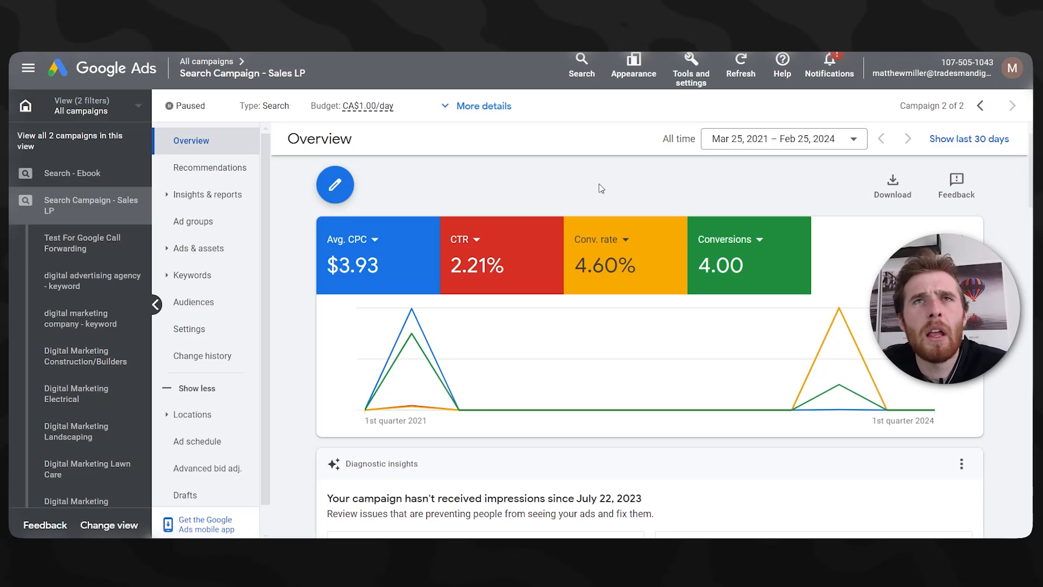
pyautogui.moveTo(605, 283)
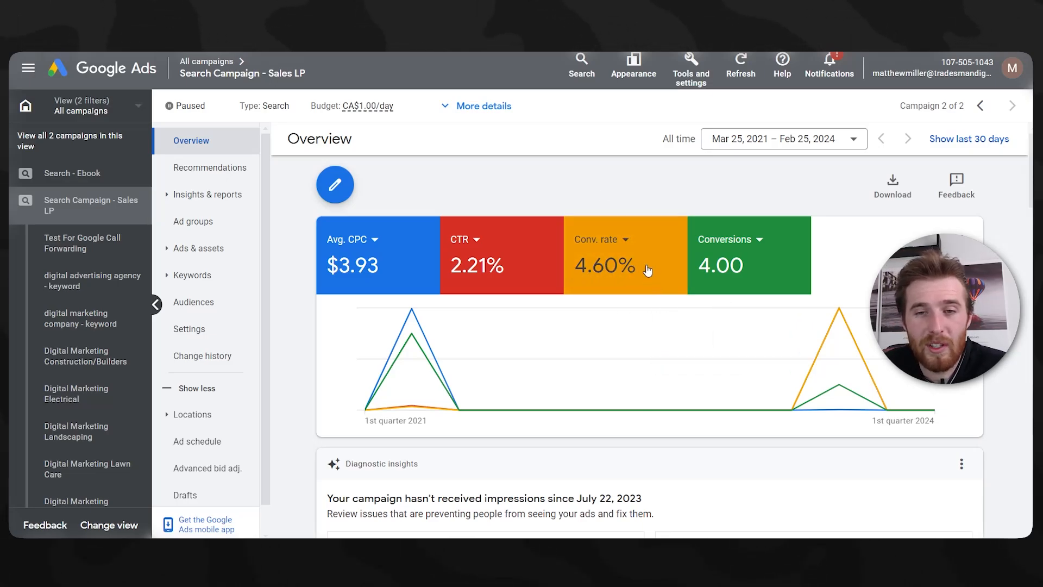
pyautogui.moveTo(611, 266)
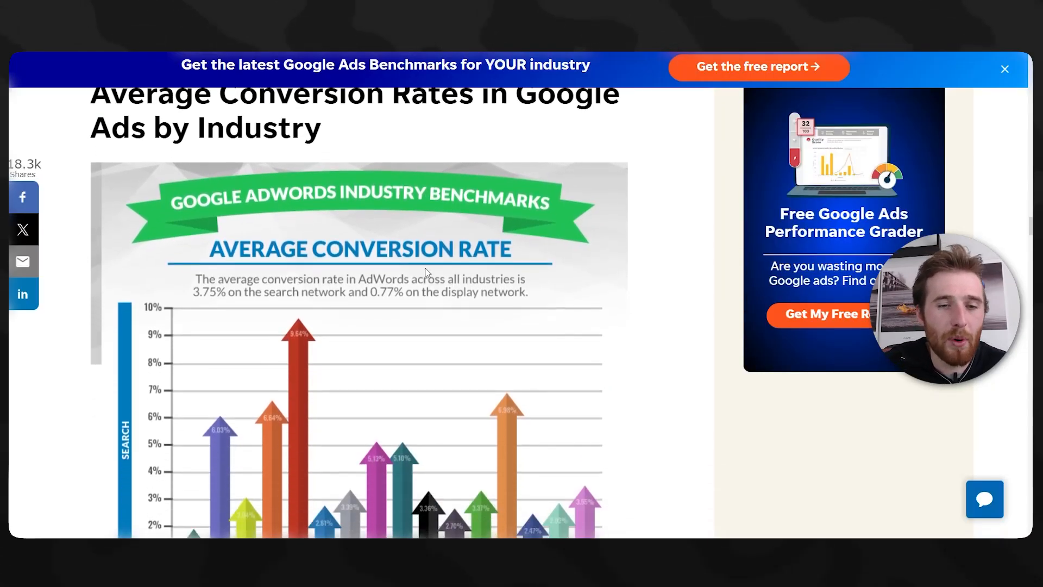
# Step: Scroll the Google Ads Made Simple PDF to page 6, Step 3: Identify the Solution
pyautogui.scroll(-3)
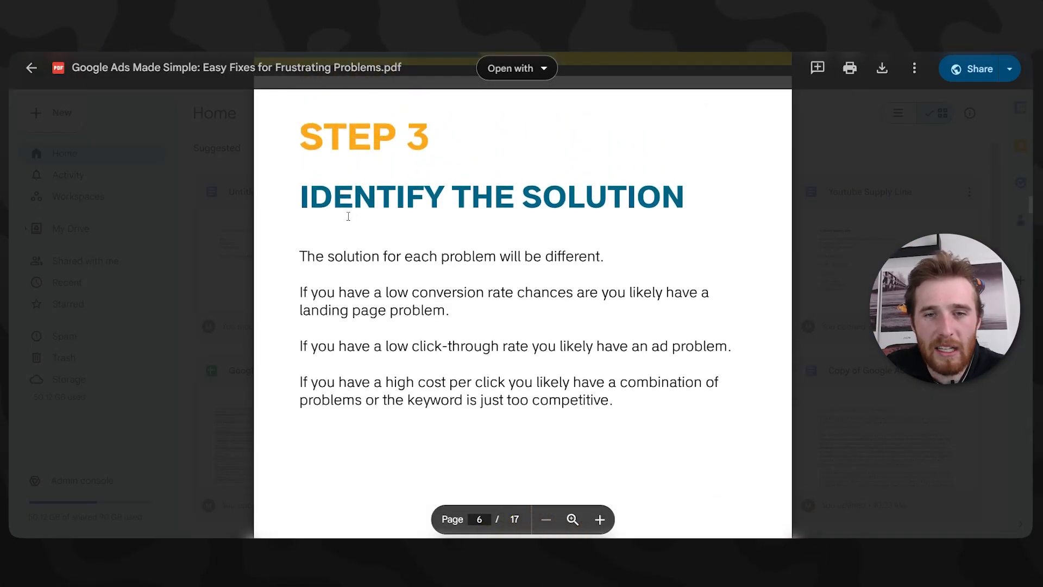
# Step: Scroll through the low click-through and low conversion rate fixes to page 10, 'Other Solutions Include'
pyautogui.scroll(-3)
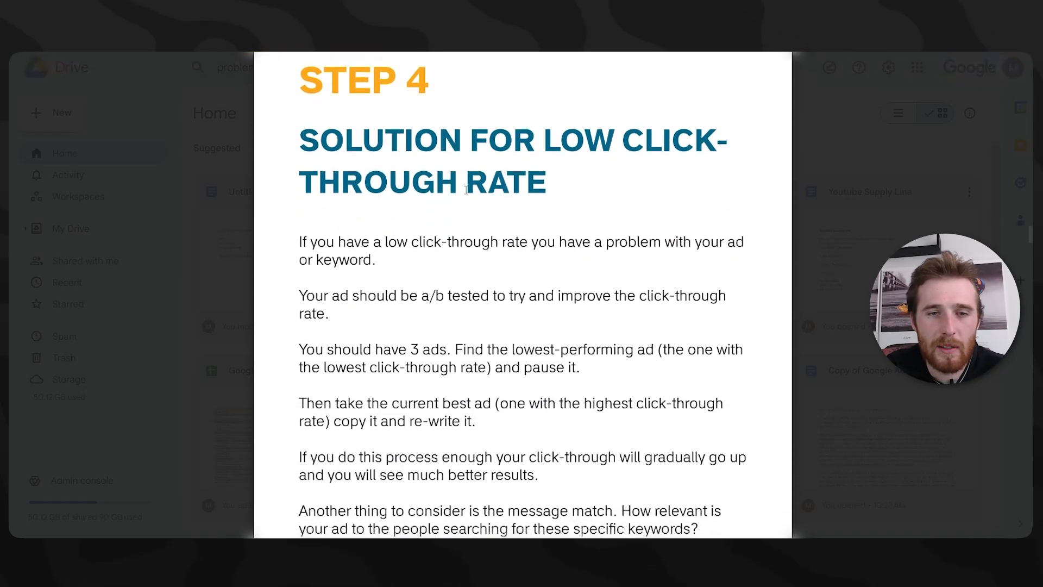
pyautogui.scroll(-3)
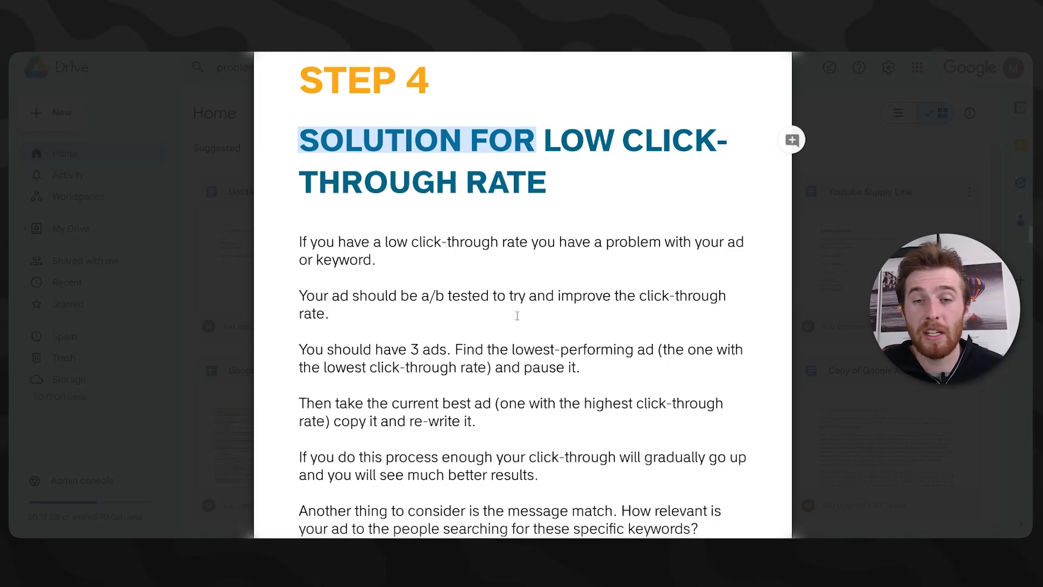
pyautogui.scroll(-3)
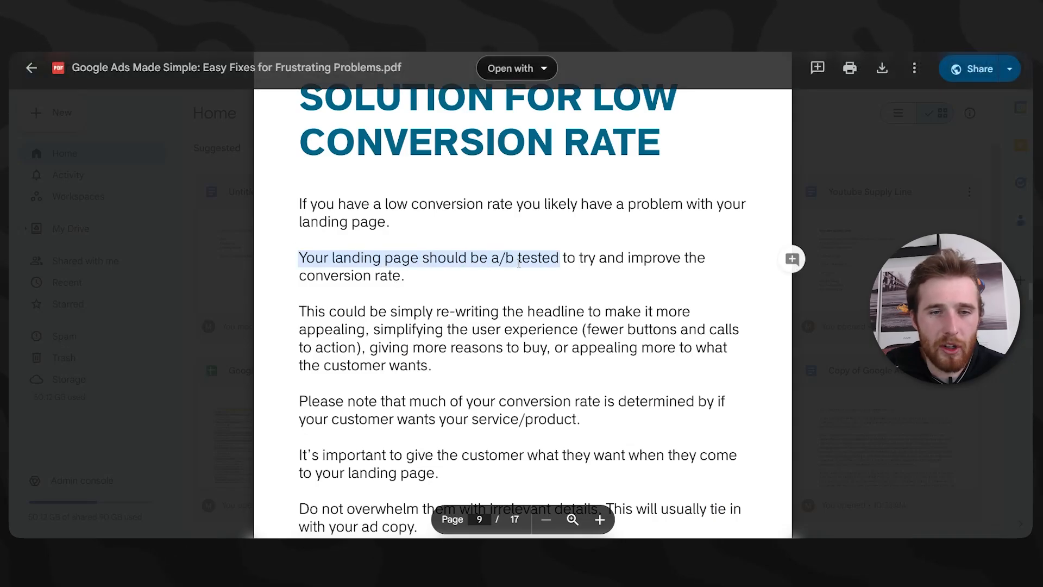
pyautogui.scroll(-3)
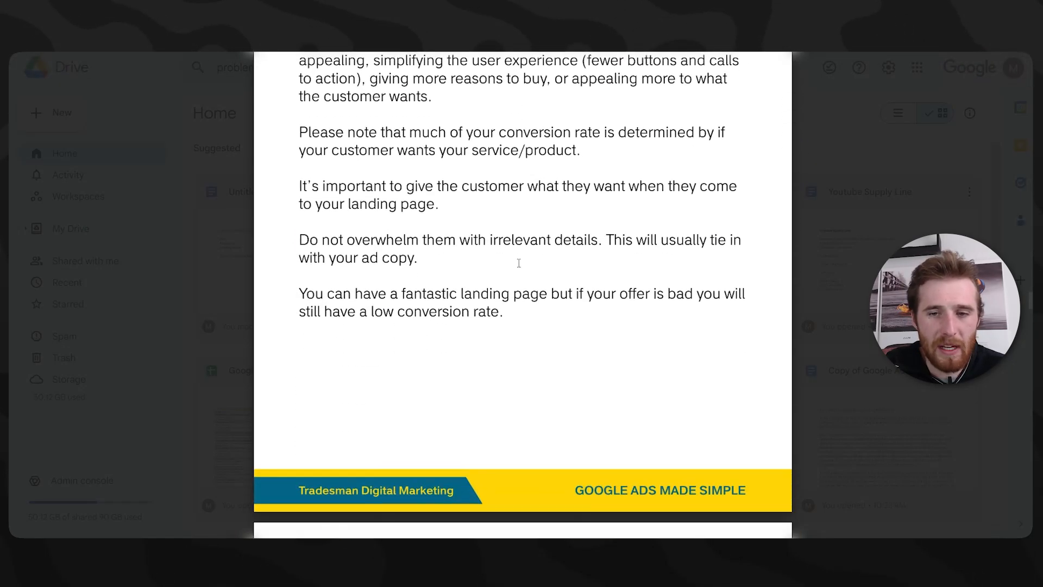
pyautogui.scroll(-3)
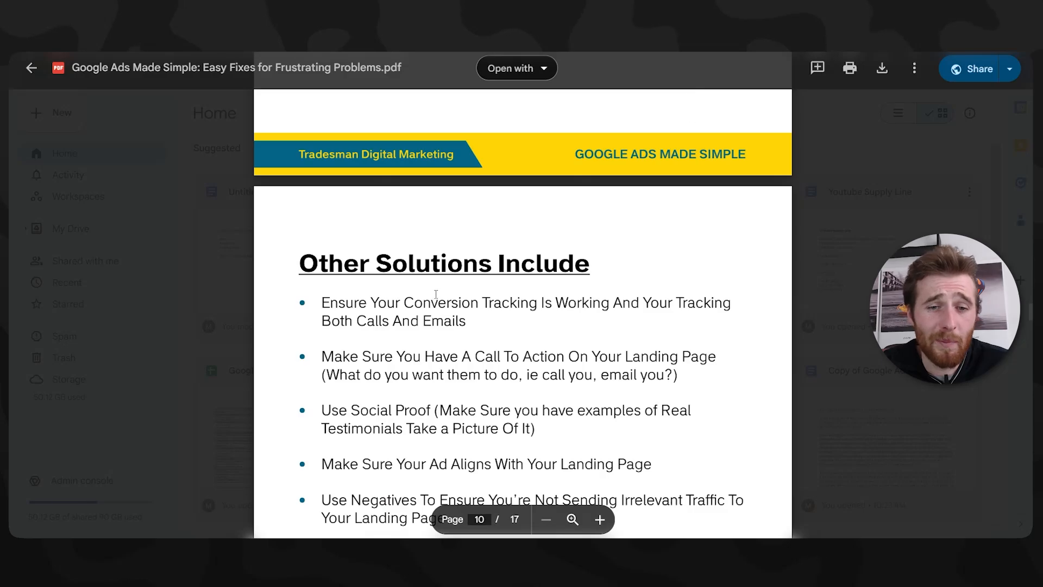
# Step: Scroll through the high cost per click solutions to page 12, highlighting key lines
pyautogui.scroll(-3)
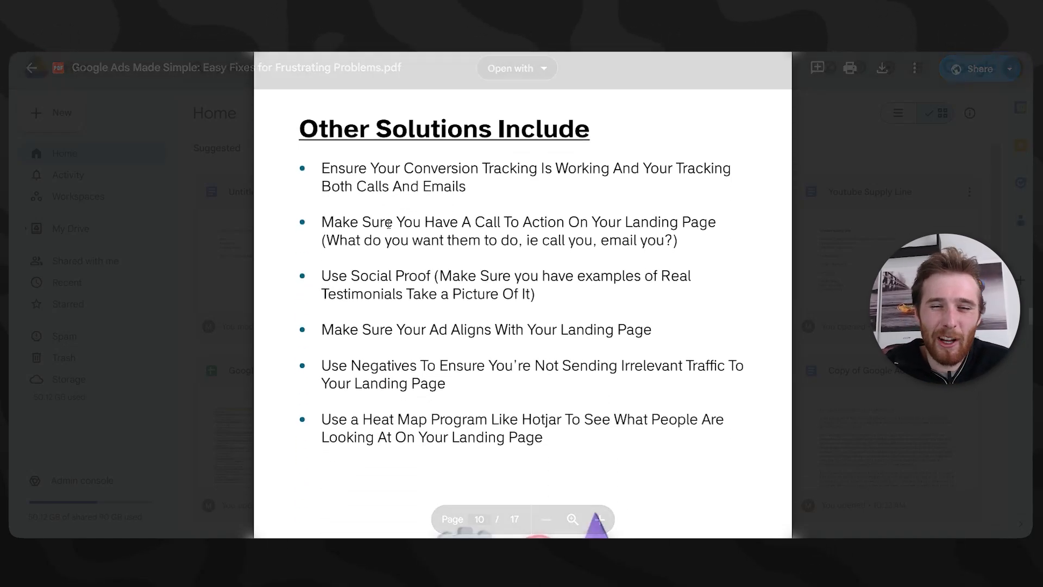
pyautogui.moveTo(394, 221); pyautogui.dragTo(677, 240)
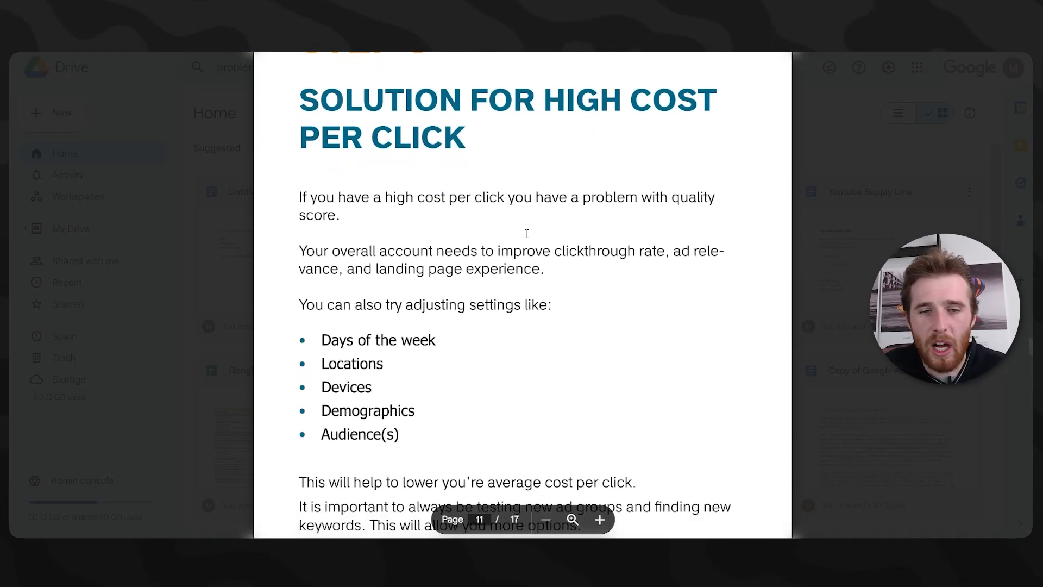
pyautogui.scroll(-3)
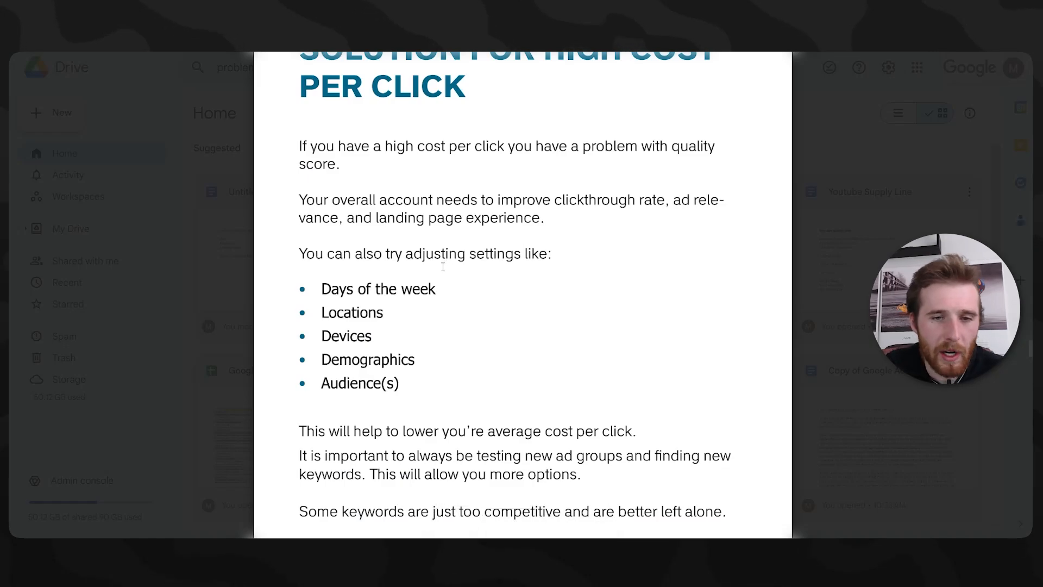
pyautogui.scroll(-3)
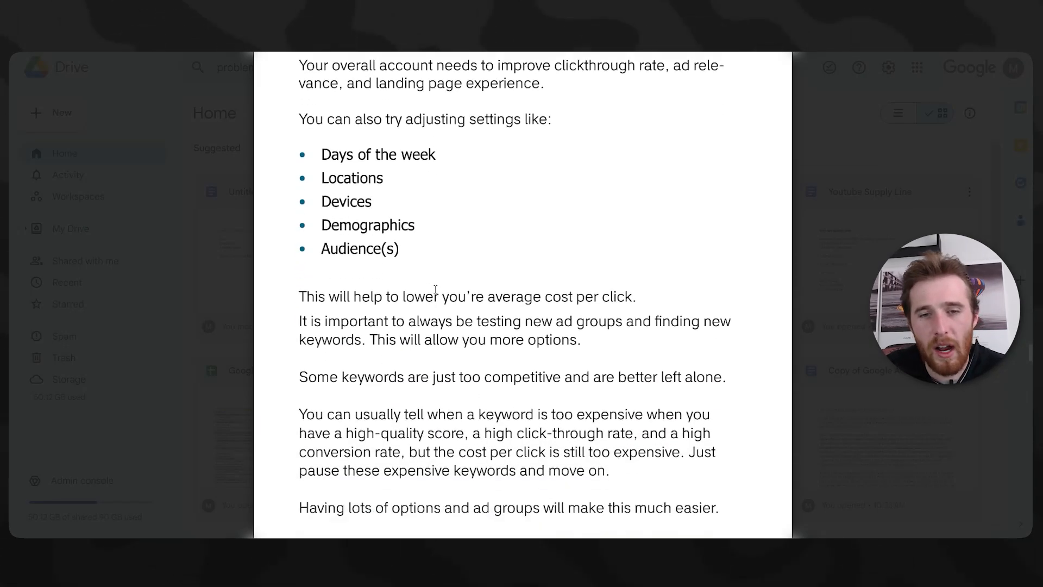
pyautogui.scroll(-3)
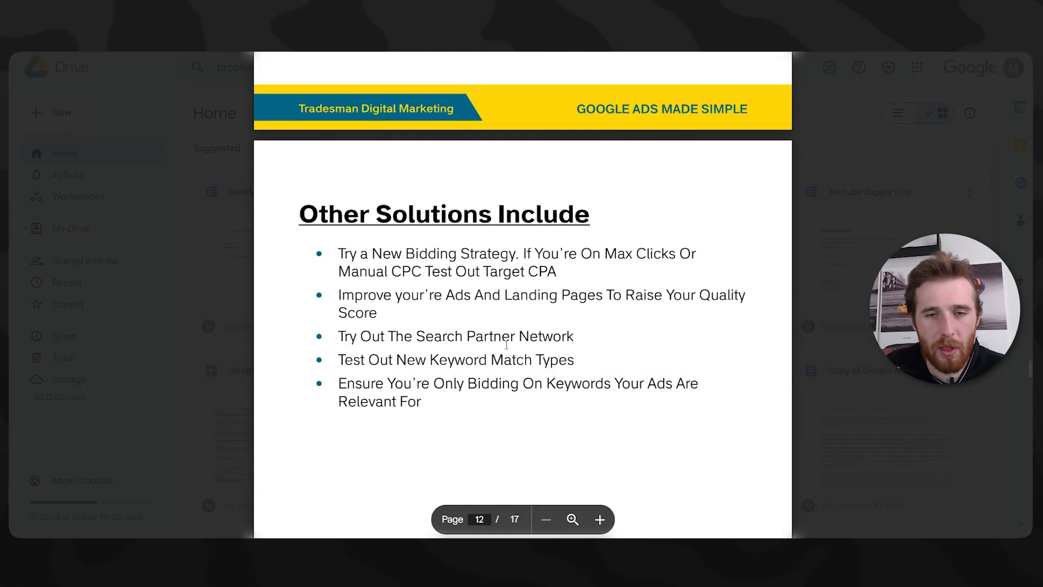
pyautogui.moveTo(339, 253); pyautogui.dragTo(557, 271)
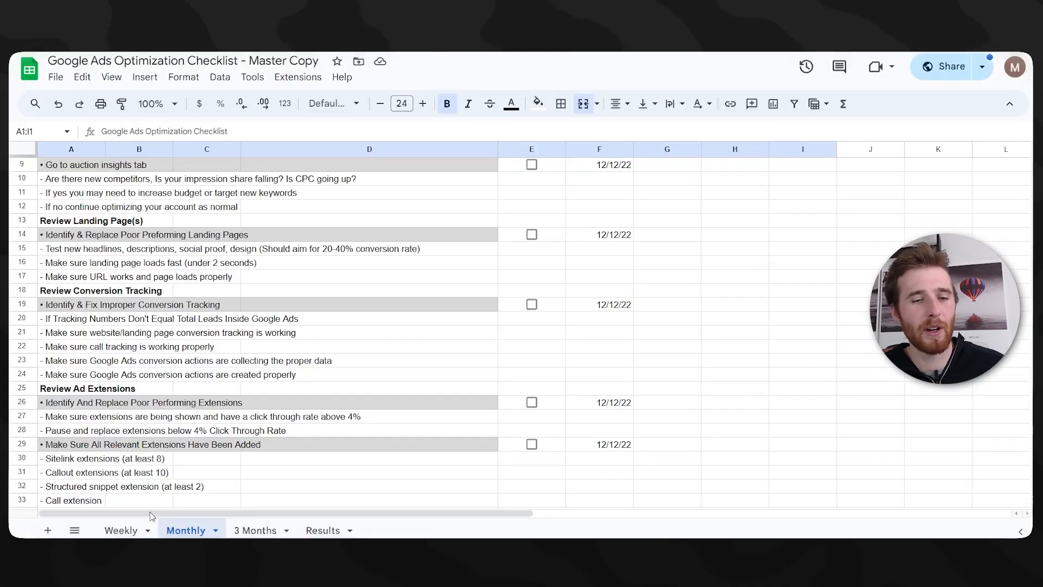
# Step: Switch the checklist to its Weekly tab with keyword review tasks dated 12/12/22
pyautogui.click(120, 529)
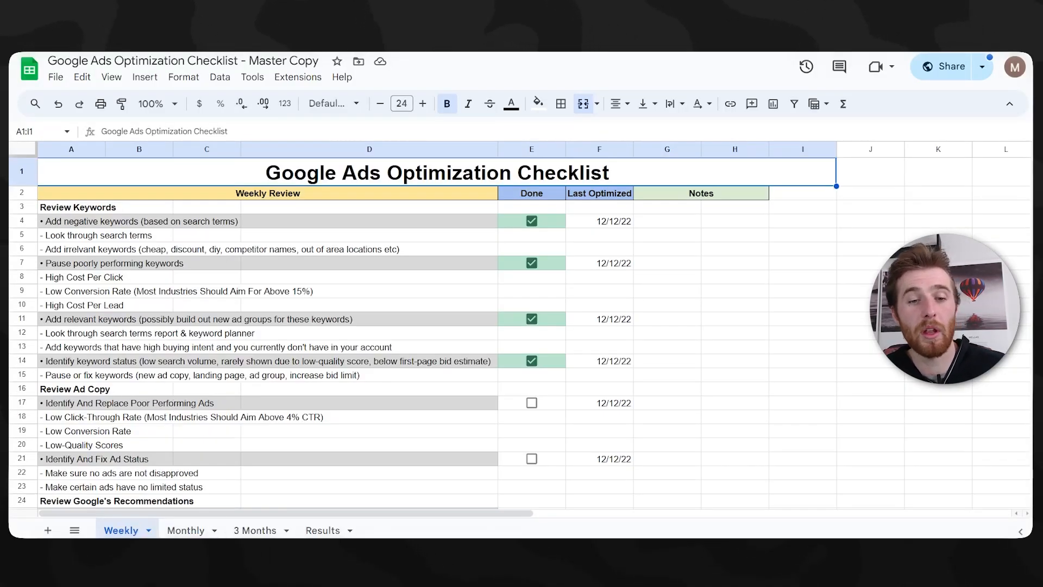